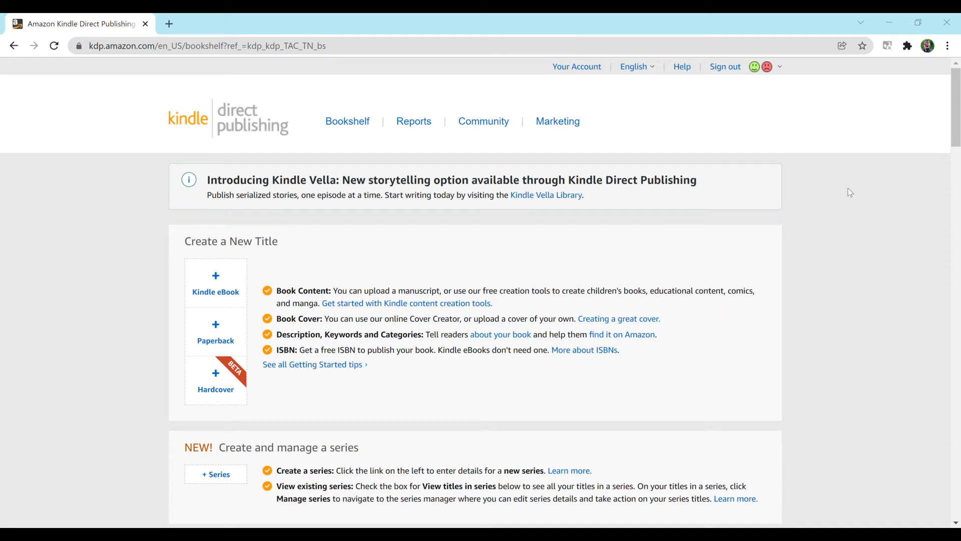
mouse_move(844, 122)
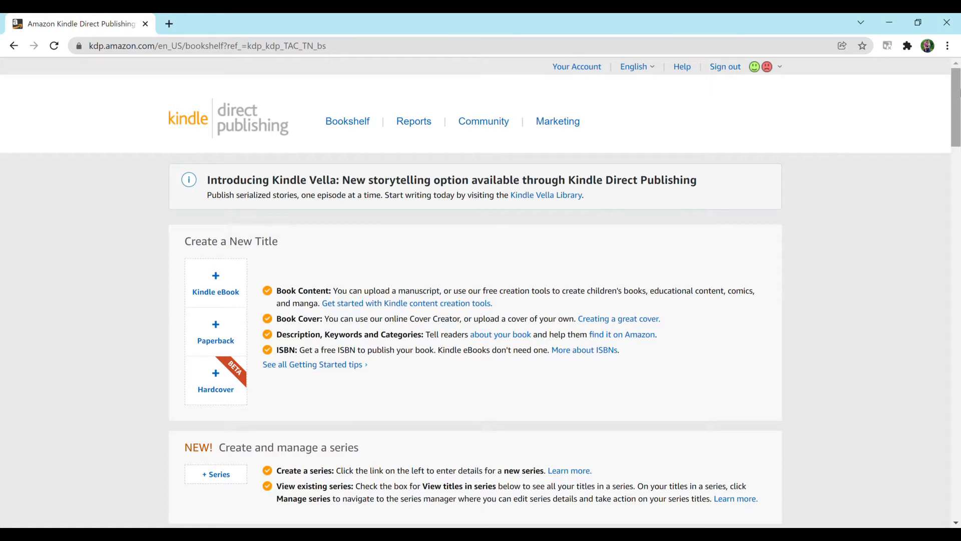
Return to the bookshelf page and reload it
left_click(347, 121)
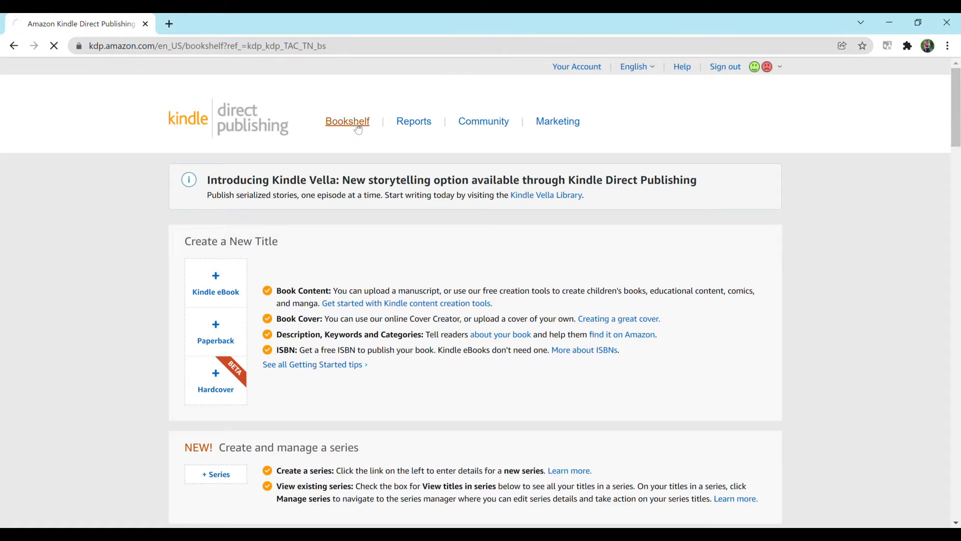
left_click(347, 121)
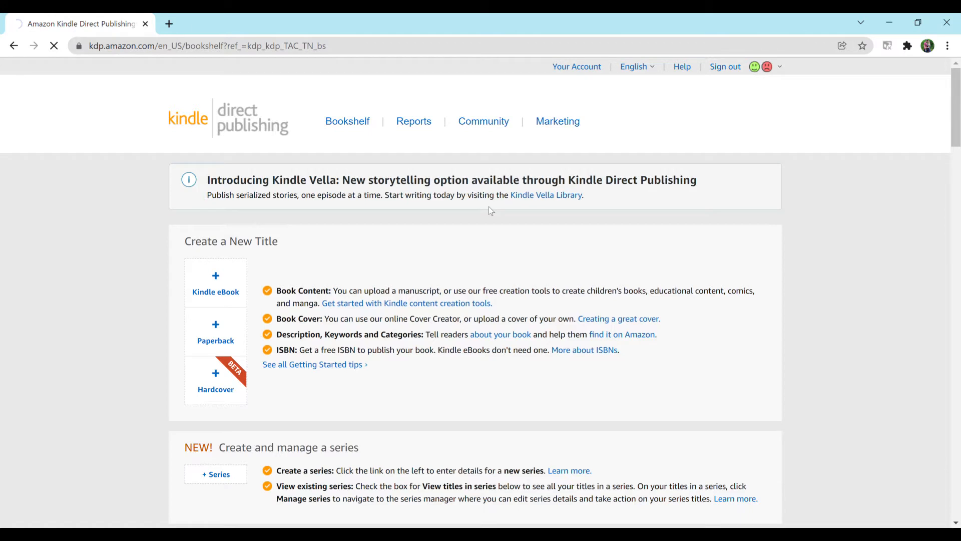
mouse_move(495, 273)
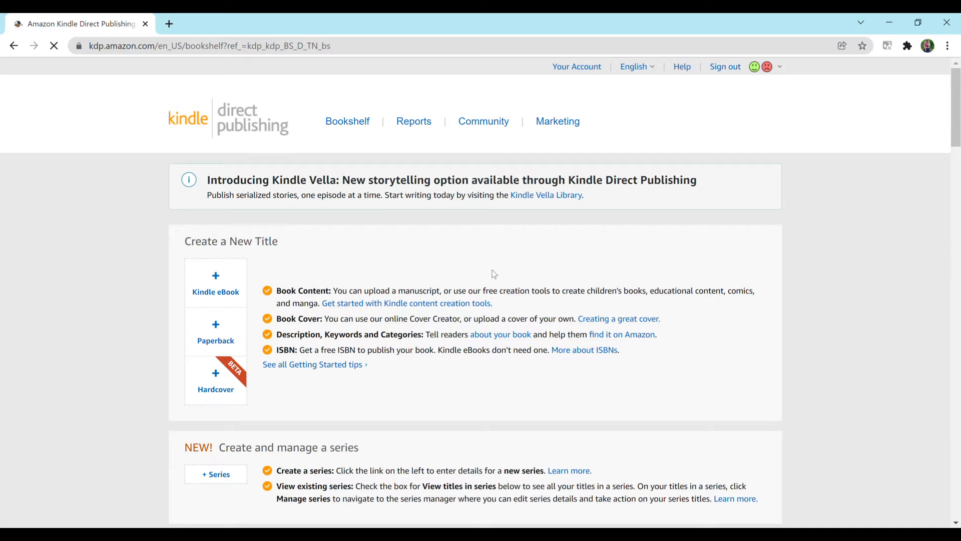
left_click(53, 45)
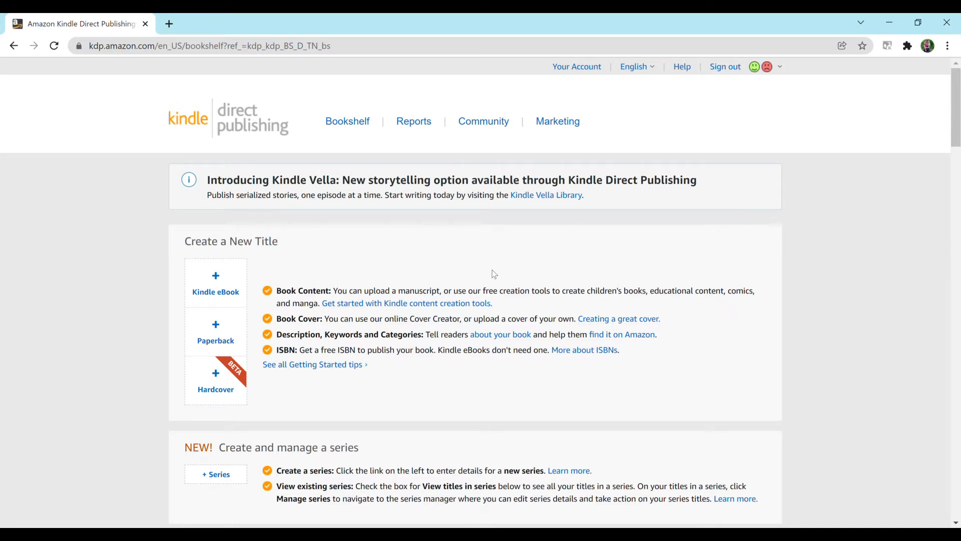
mouse_move(225, 324)
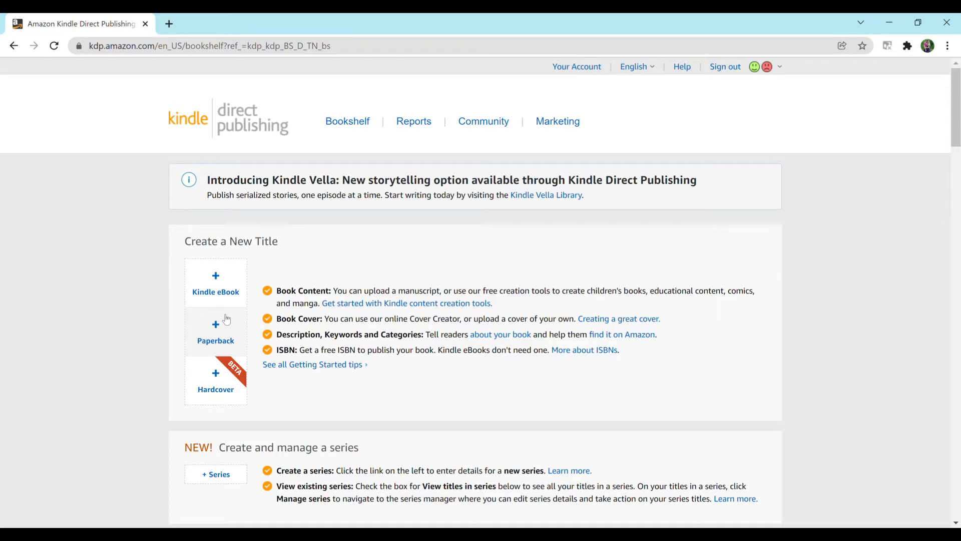
Start a new paperback title and enter 'Composition Notebook' as the book title
left_click(215, 331)
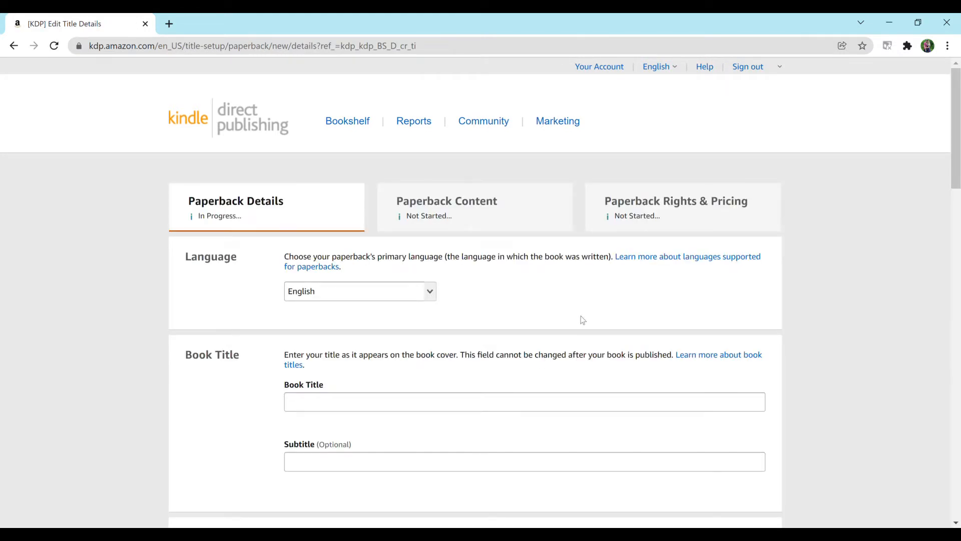
scroll("down", 3)
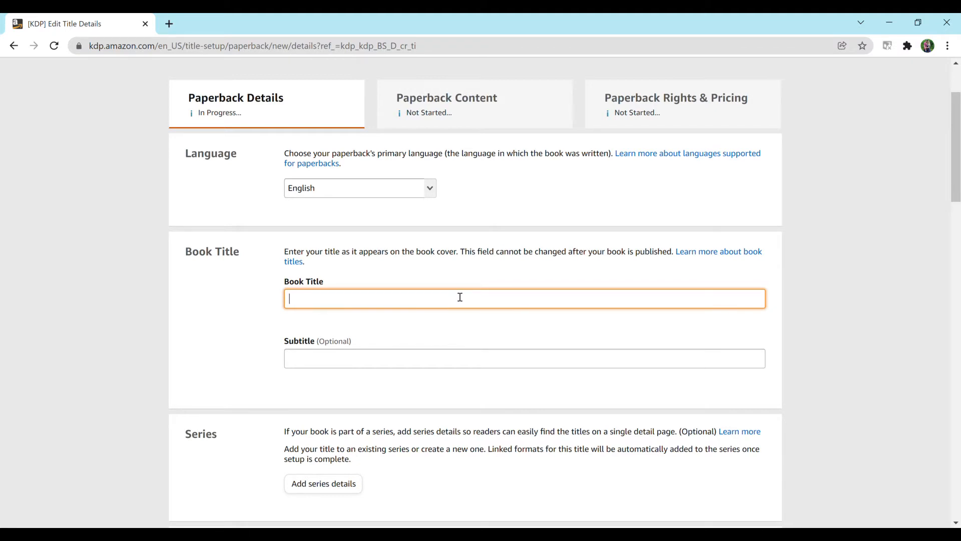
type("B")
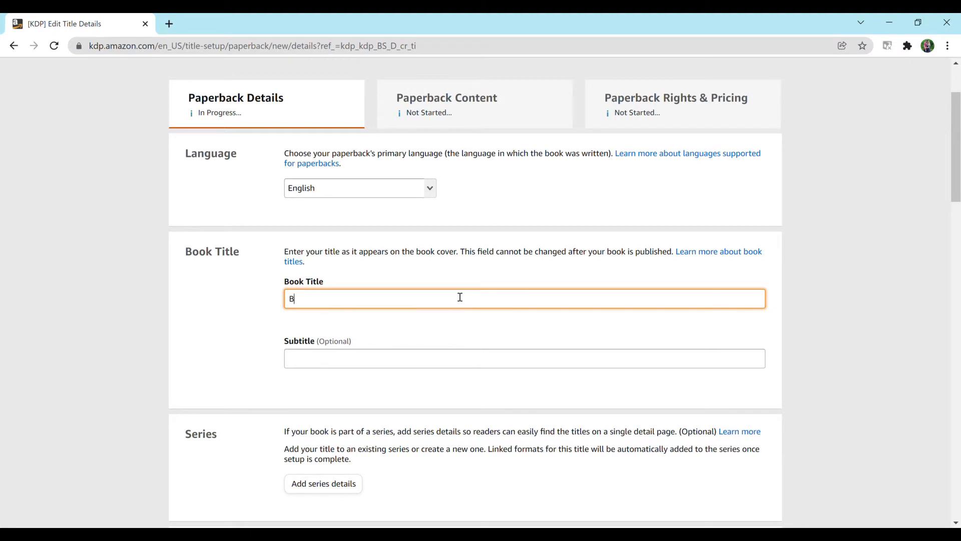
type("lue N")
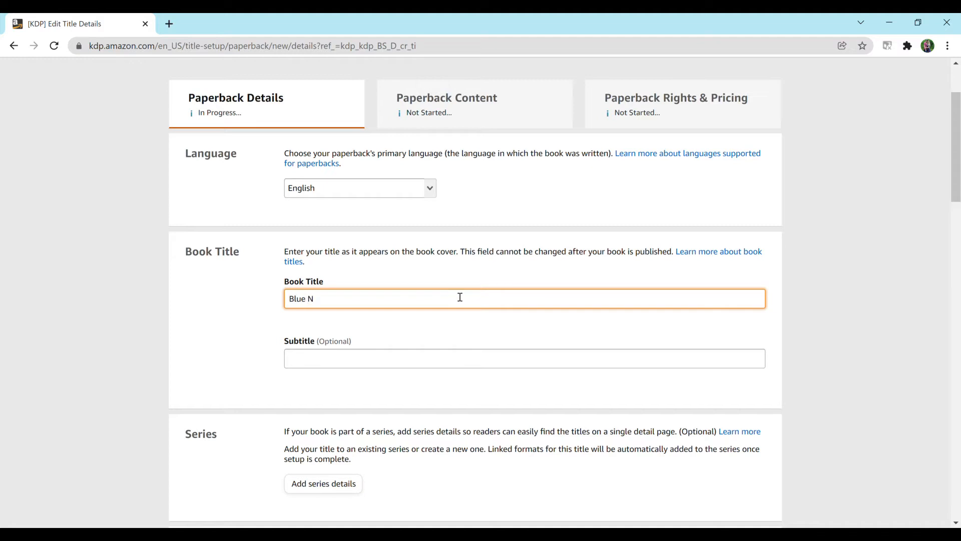
key("Backspace")
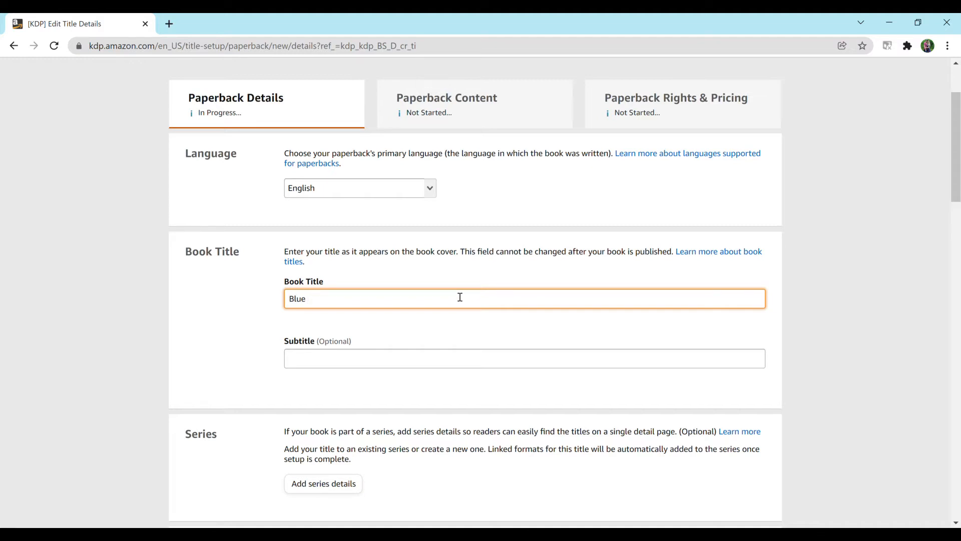
type("Compos")
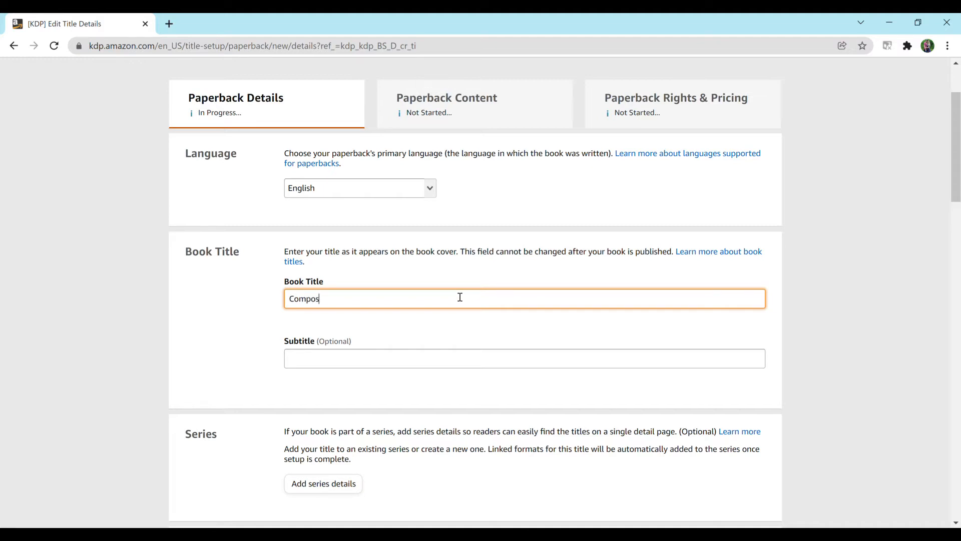
type("ition Notebook")
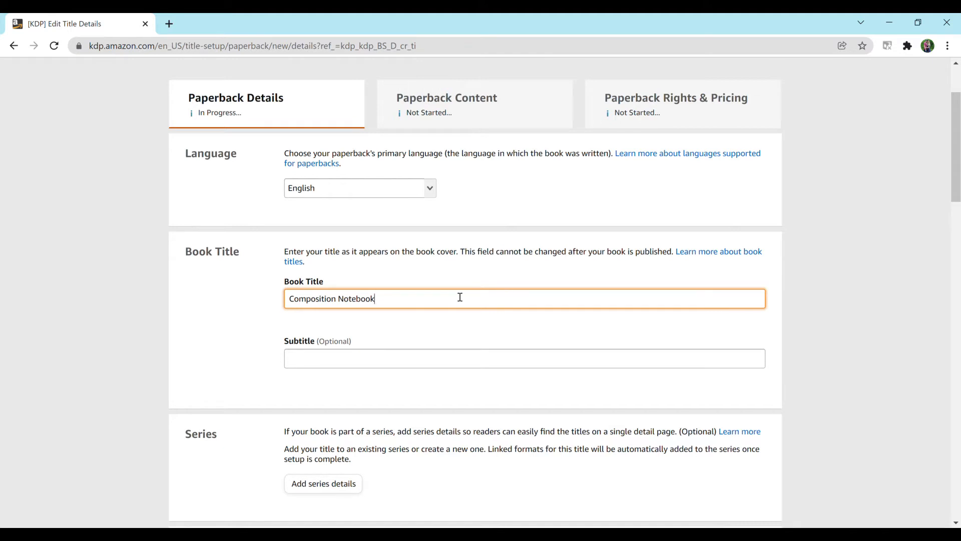
mouse_move(430, 362)
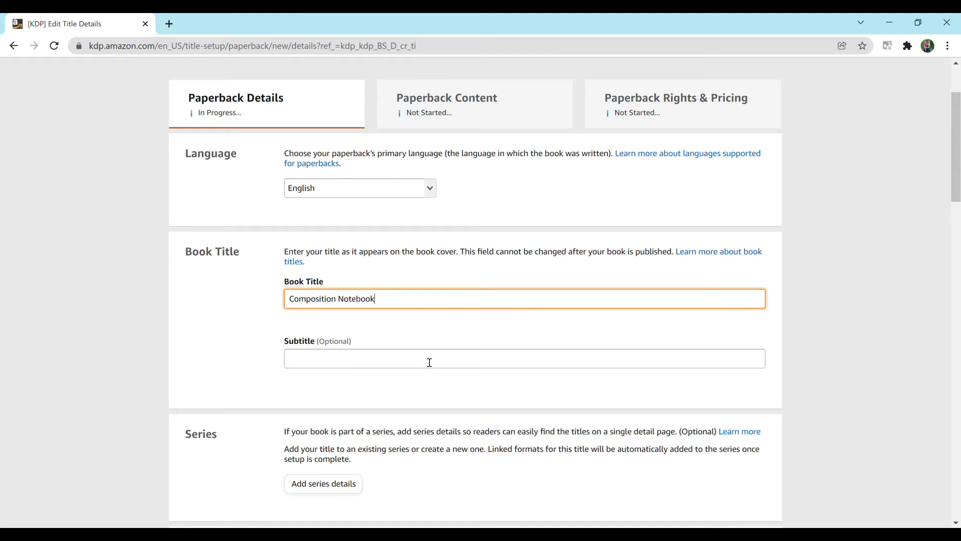
Type 'Blue Cover, 200 Pages, great for back to school' into the Subtitle field
left_click(524, 359)
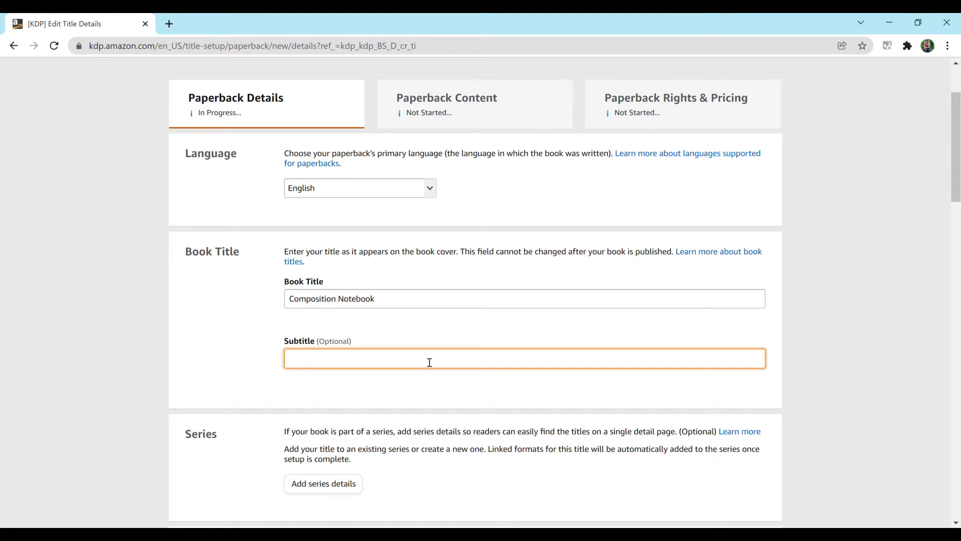
type("Blue")
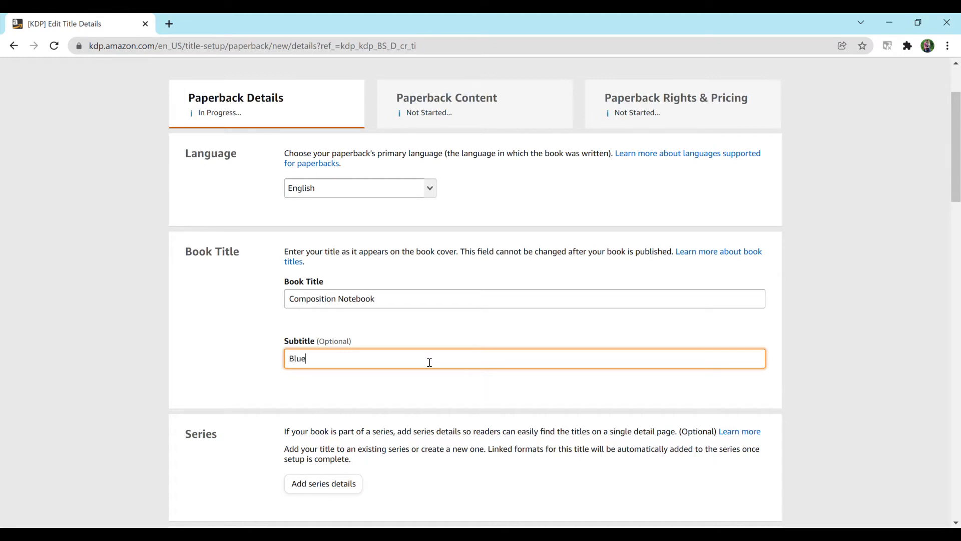
type("Cover, 200 Pa")
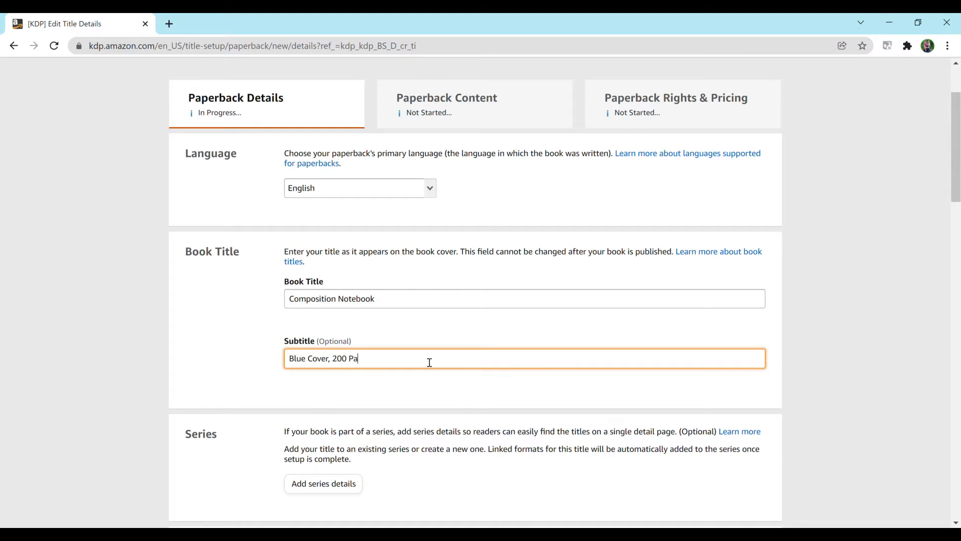
type("ges,")
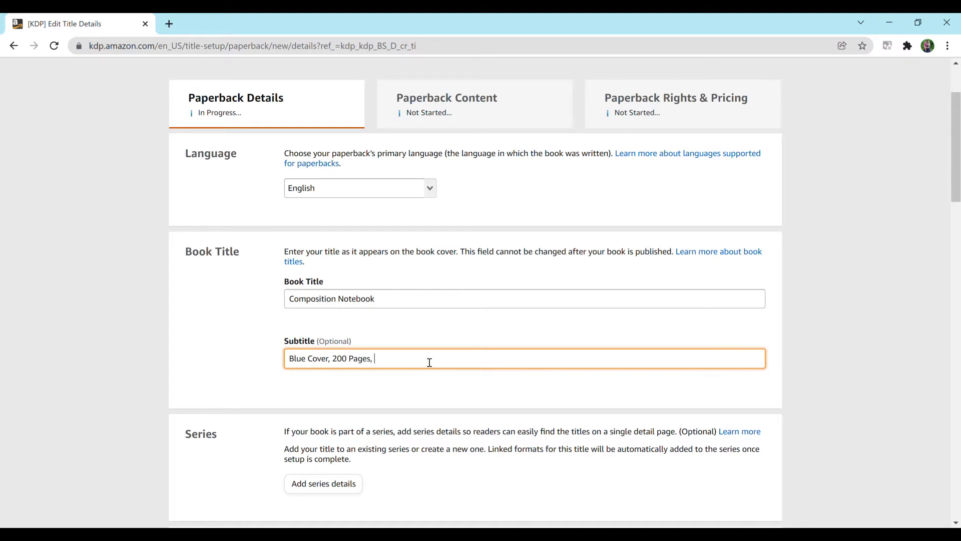
type("great for bac")
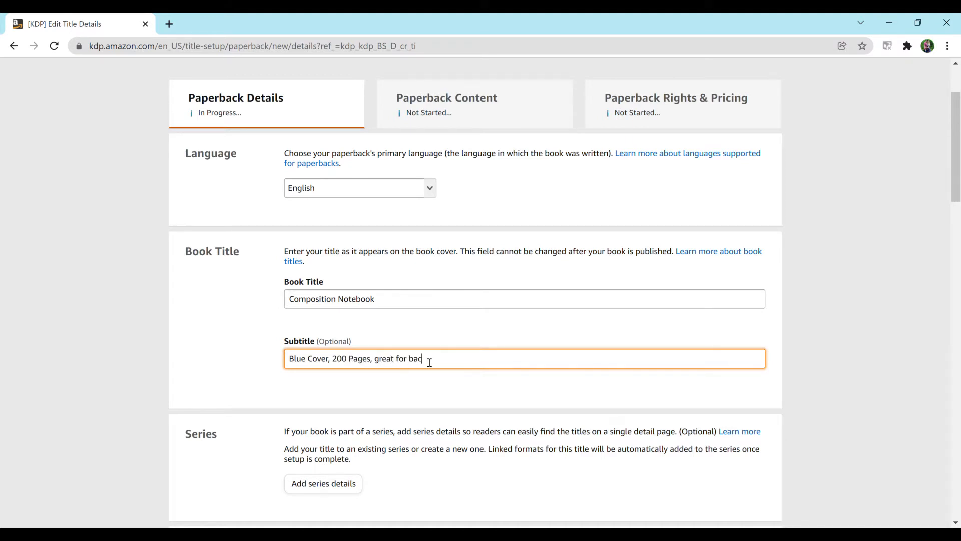
type("k to school")
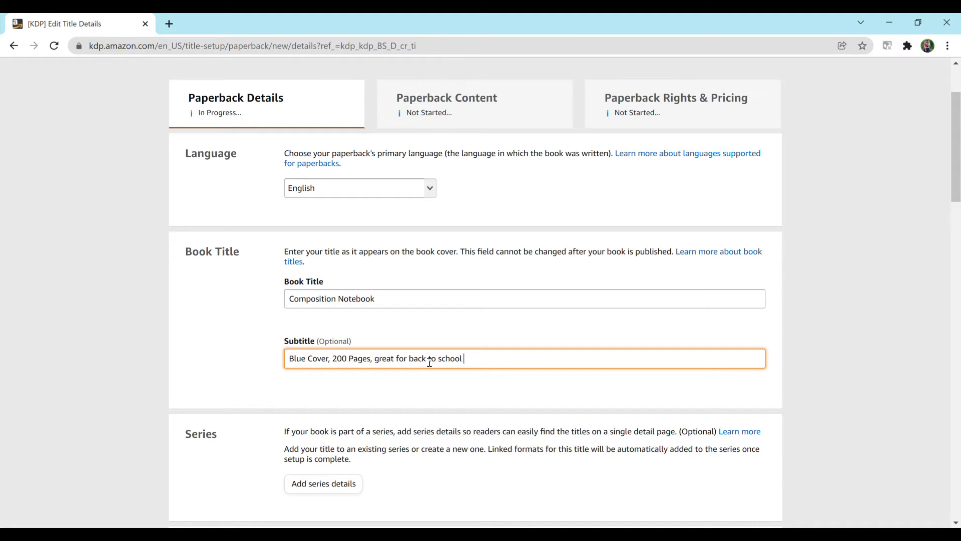
scroll("down", 3)
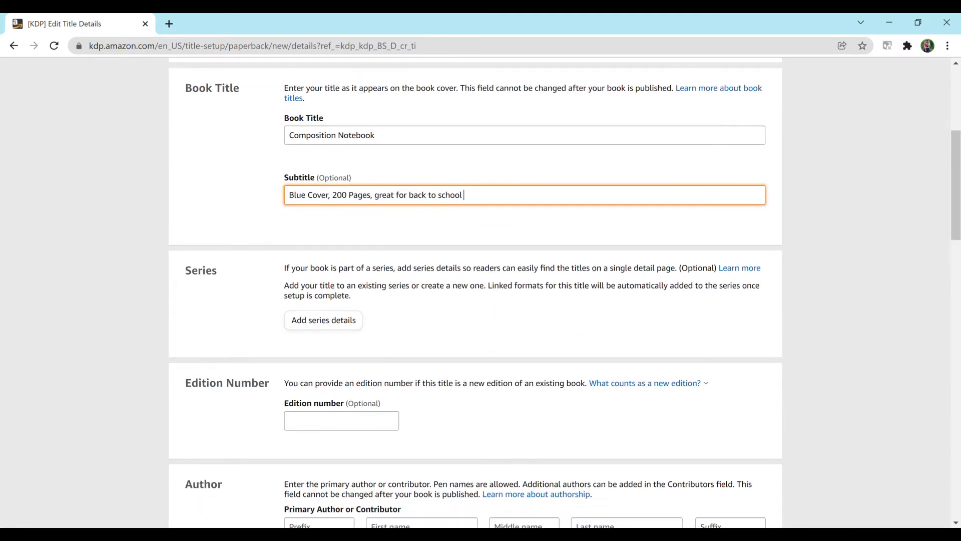
scroll("down", 3)
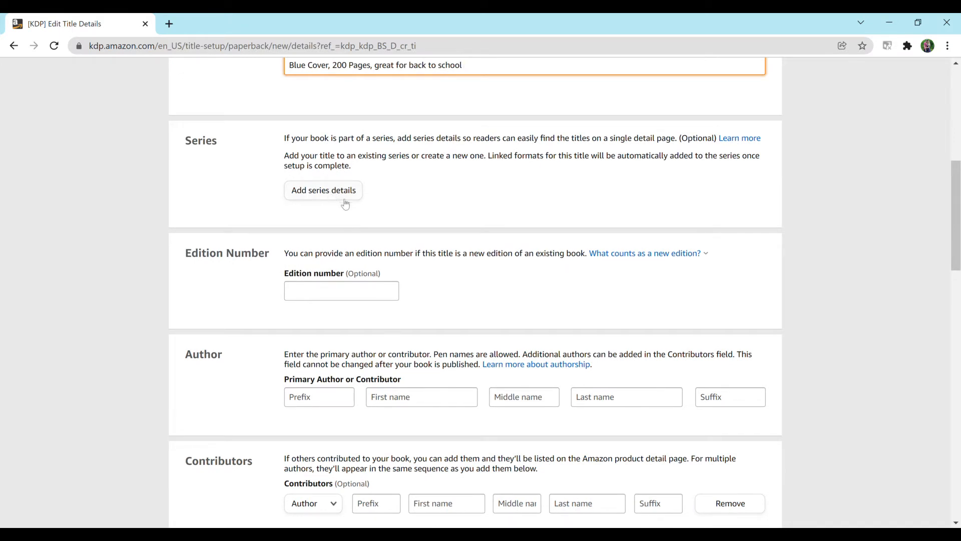
mouse_move(469, 263)
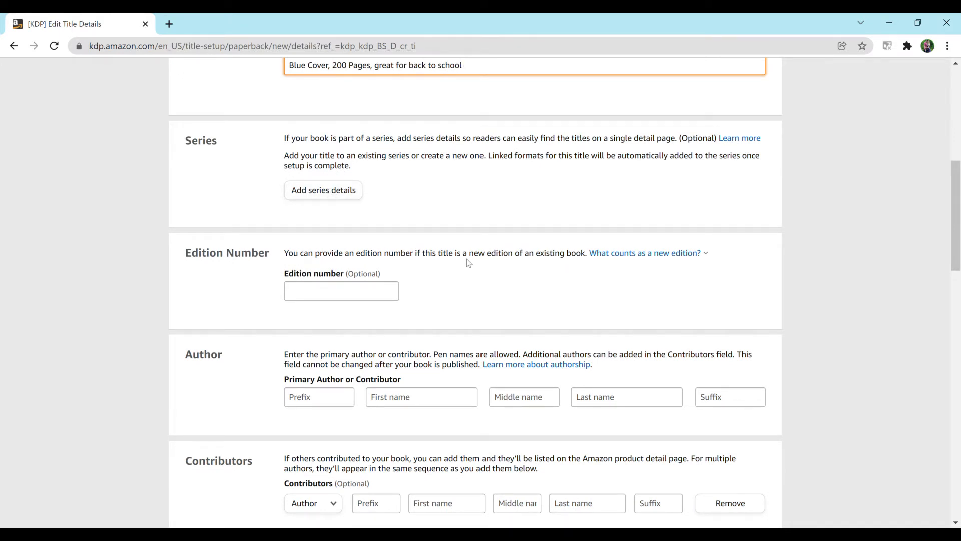
mouse_move(569, 313)
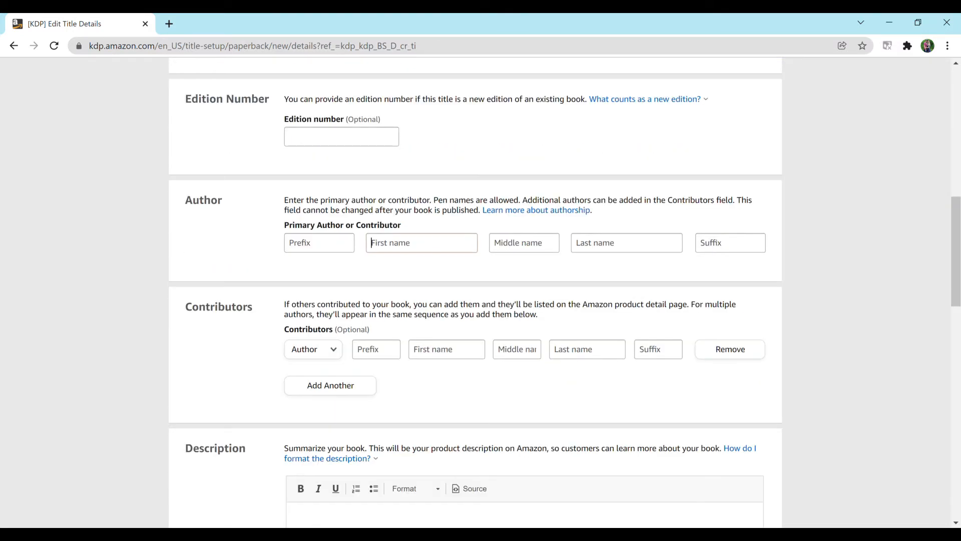
left_click(421, 242)
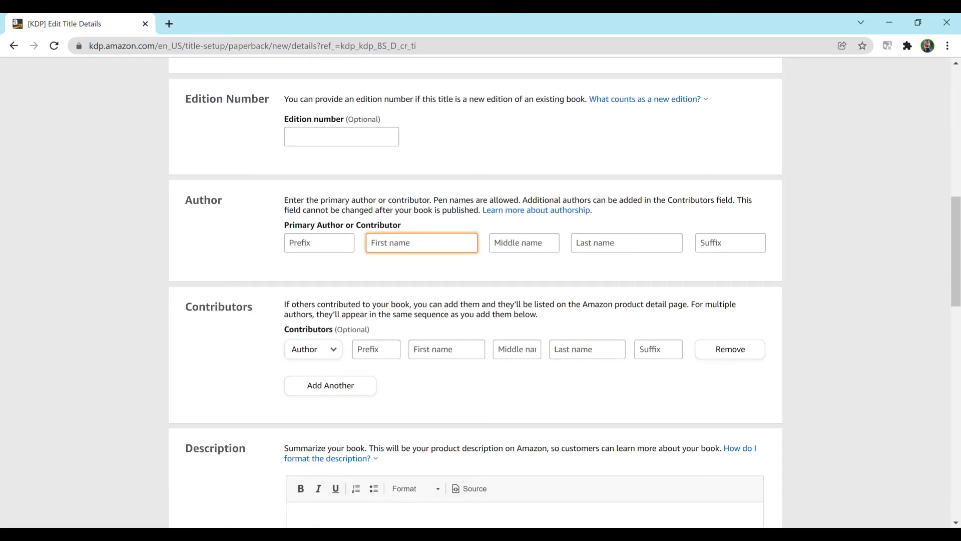
type("Taylor")
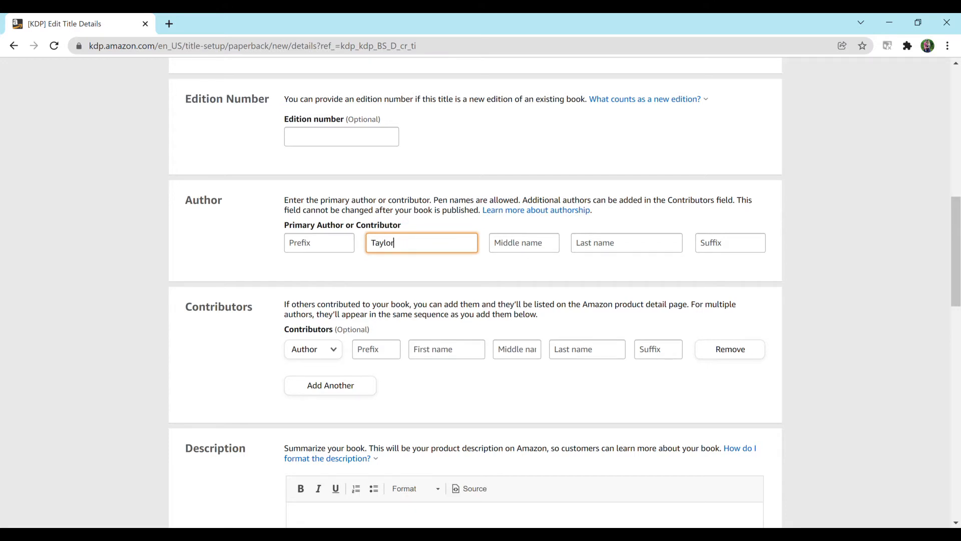
type("Haselton")
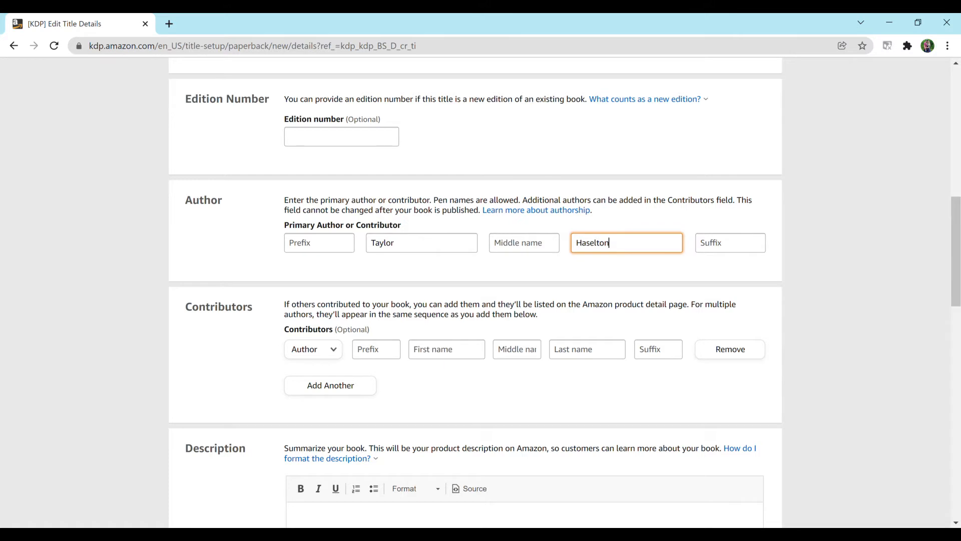
scroll("down", 3)
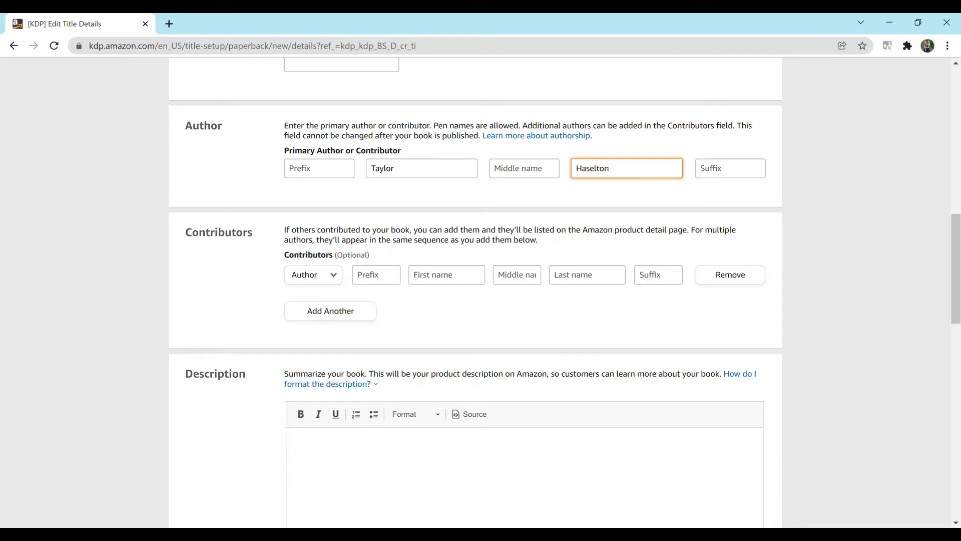
scroll("down", 3)
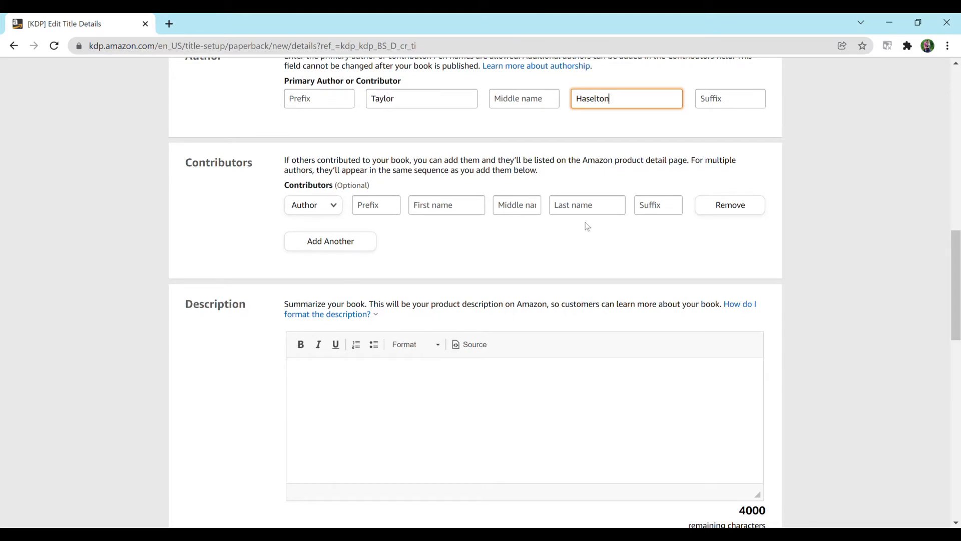
Type the opening line 'Looking for an amazing notebook… is it!' and the Notebook Features heading
scroll("down", 3)
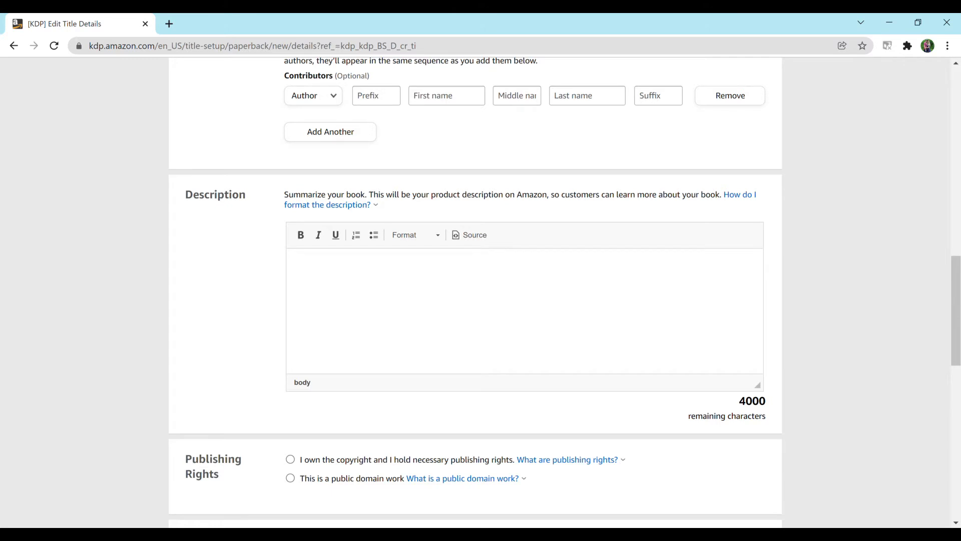
type("Looking")
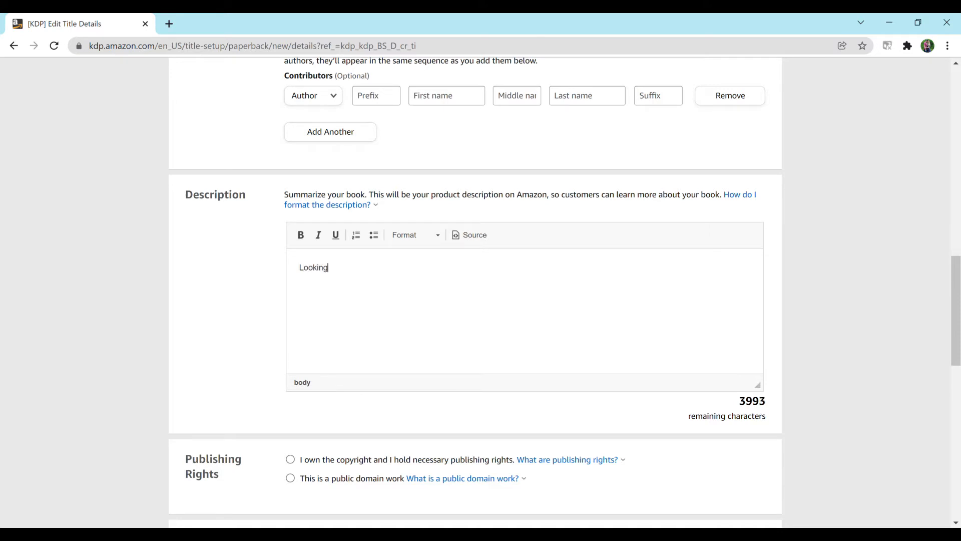
type("for an amazing notebook for back to school? Well th")
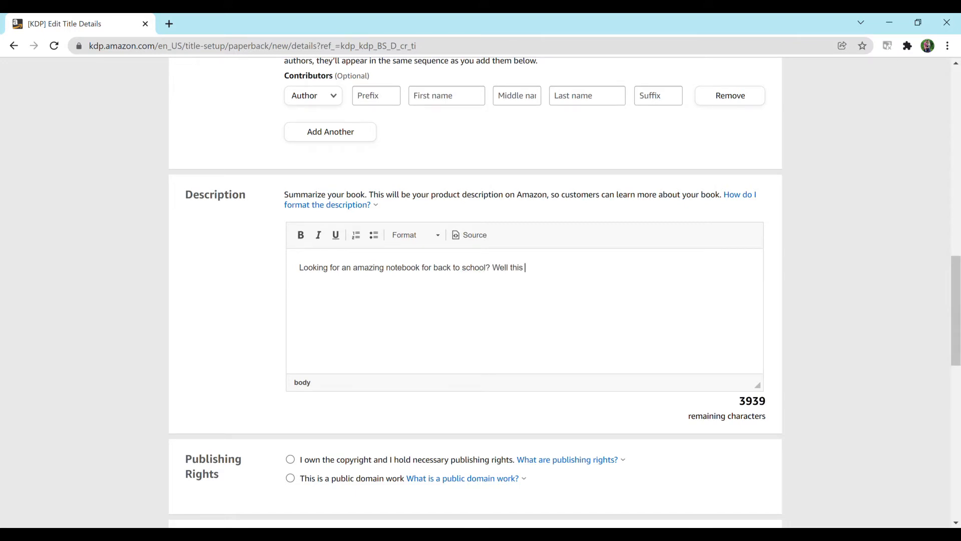
type("is it!")
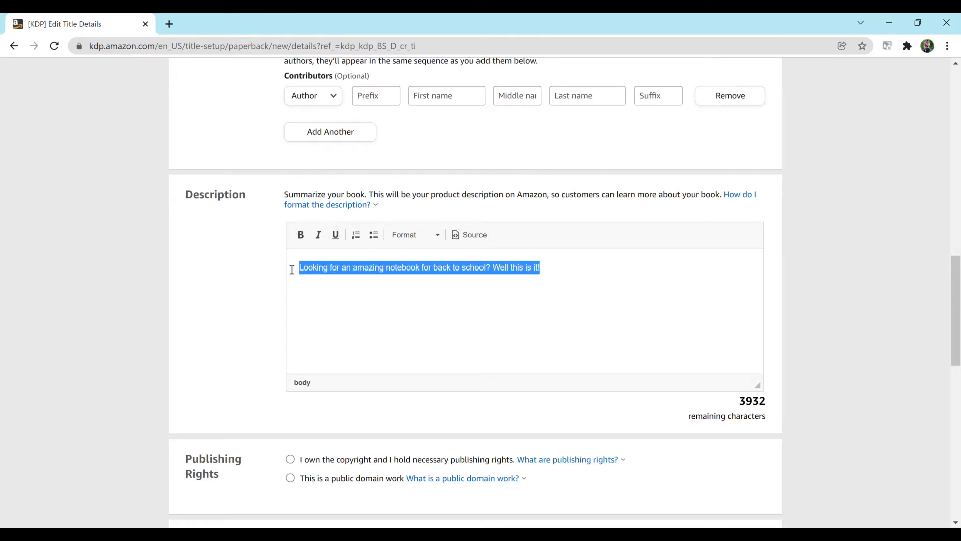
type("Notebook features")
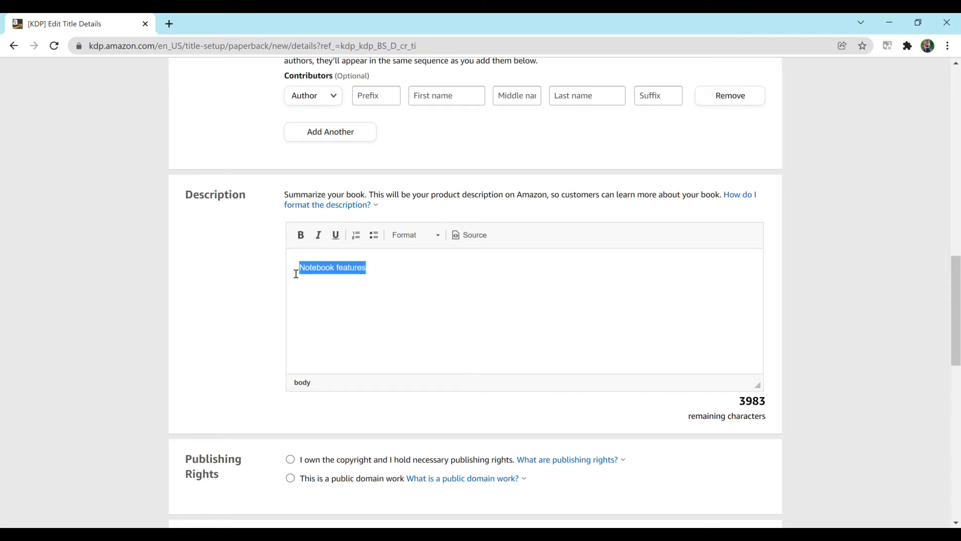
Bold the heading and list dash items 200 Pages, Wide Ruled, Blue cover unbolded
left_click(301, 235)
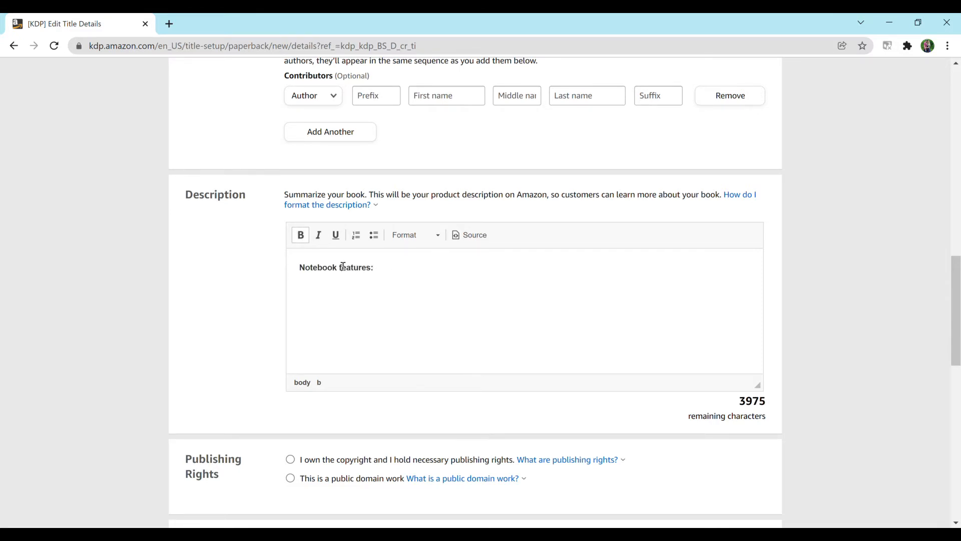
key("enter")
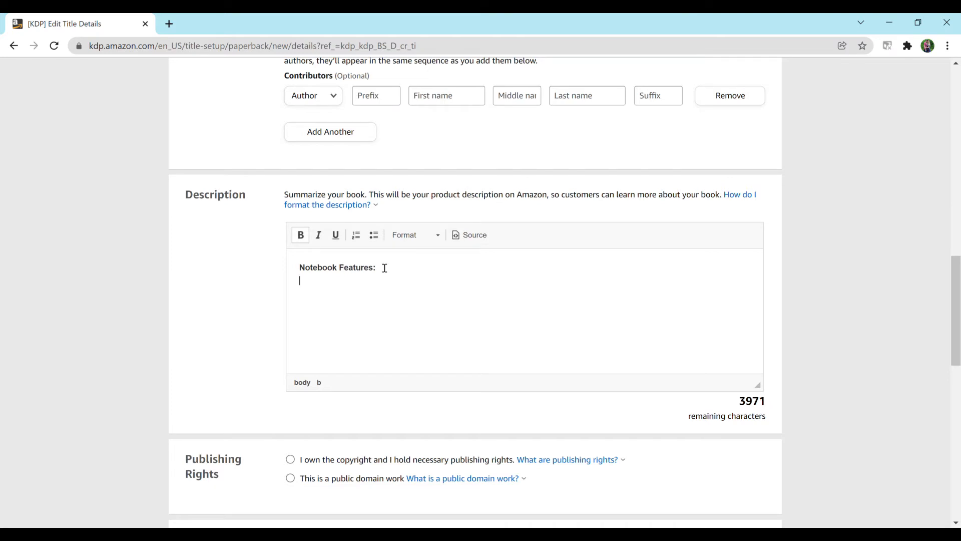
type("-")
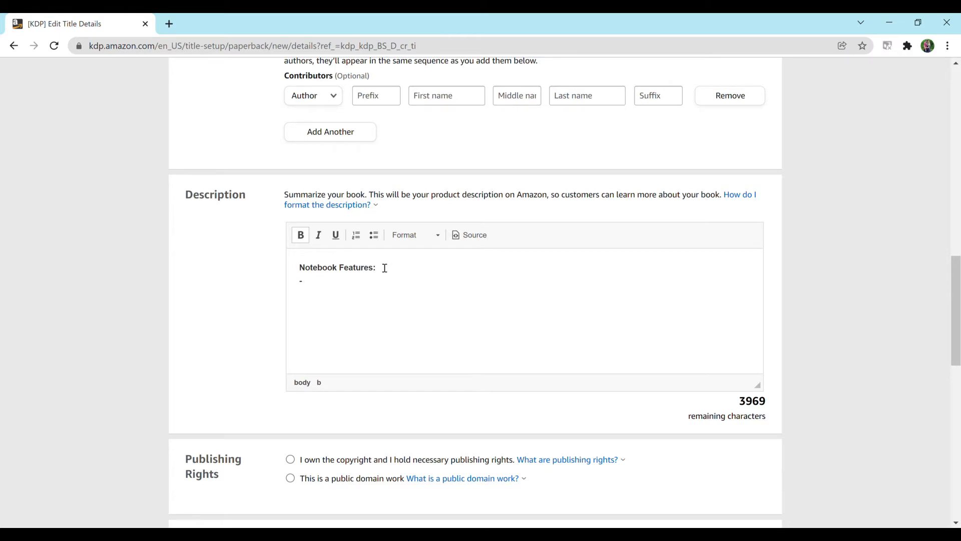
type("200 Pahe")
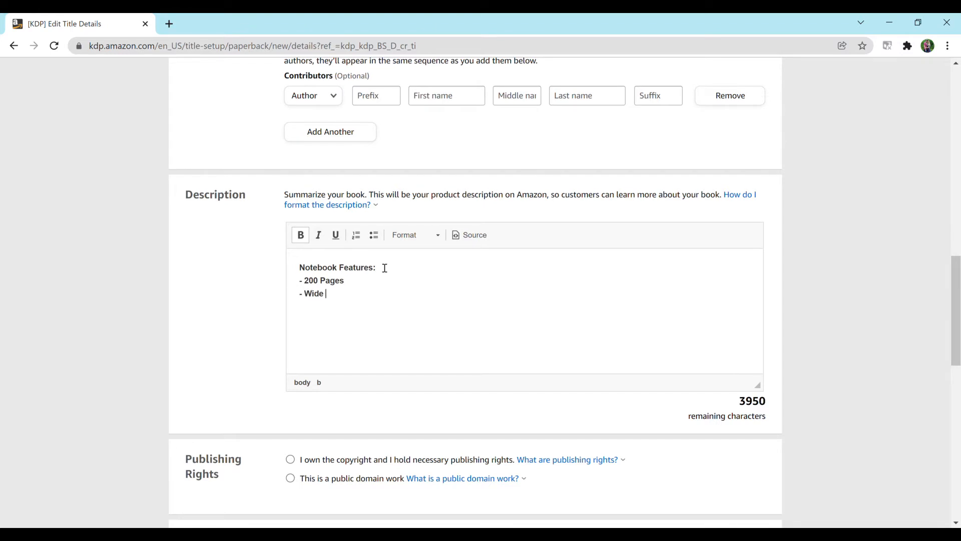
type("Ruled")
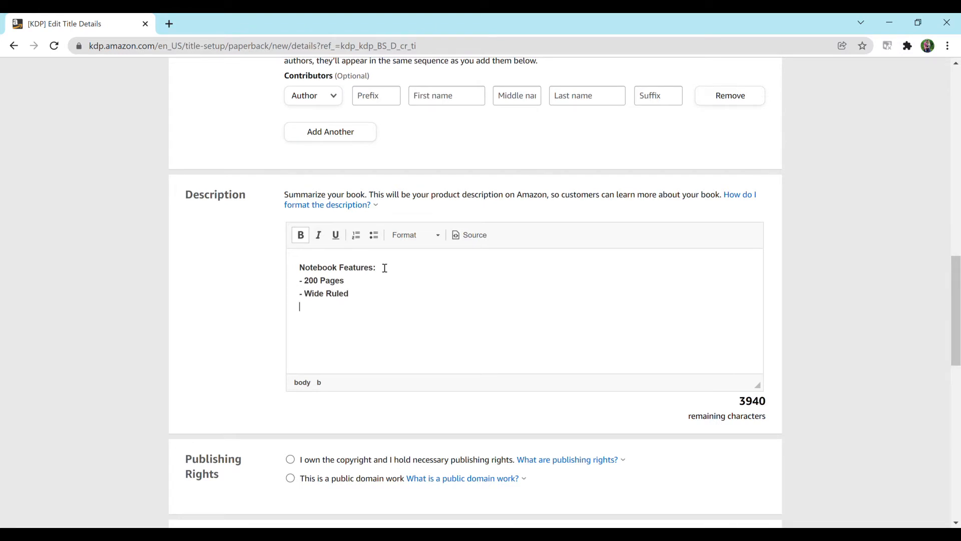
type("Blu")
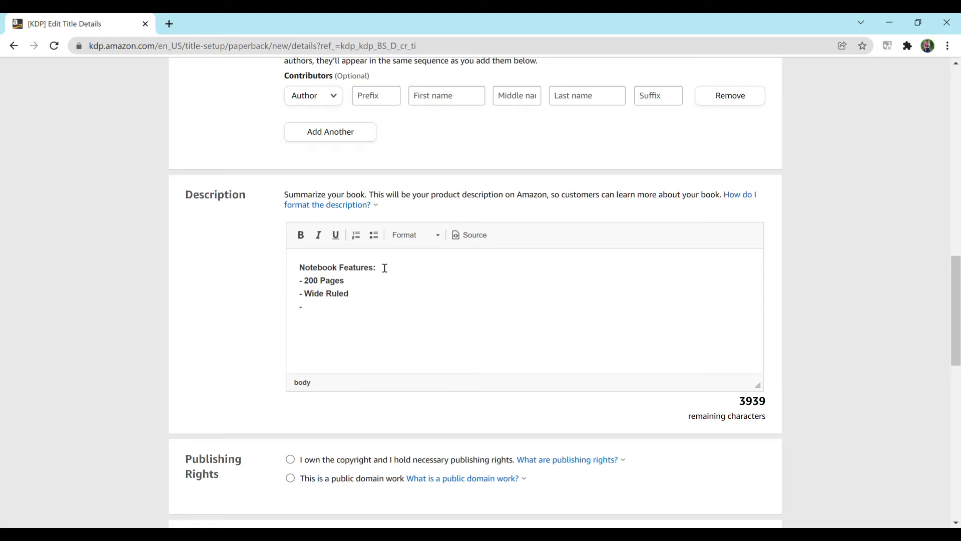
type("Blue cover")
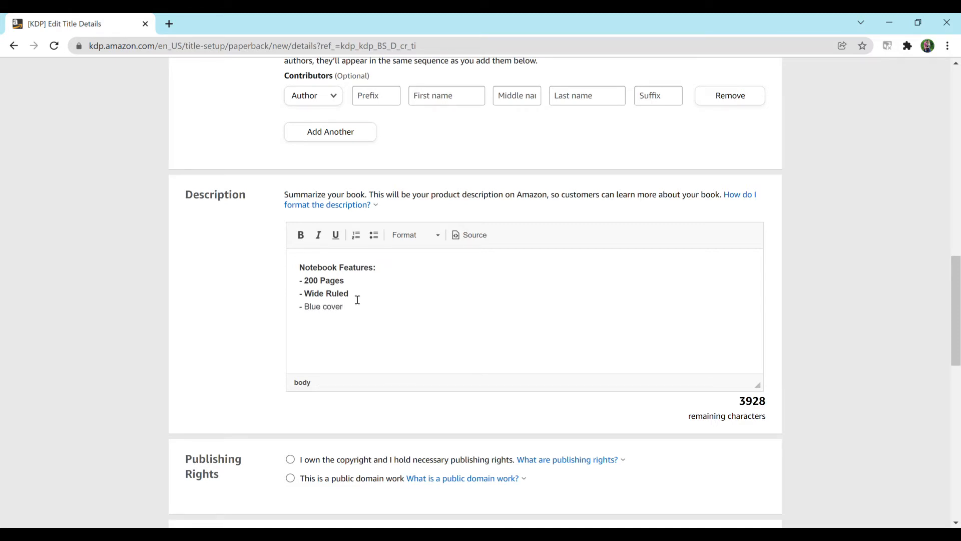
left_click_drag(300, 280, 342, 306)
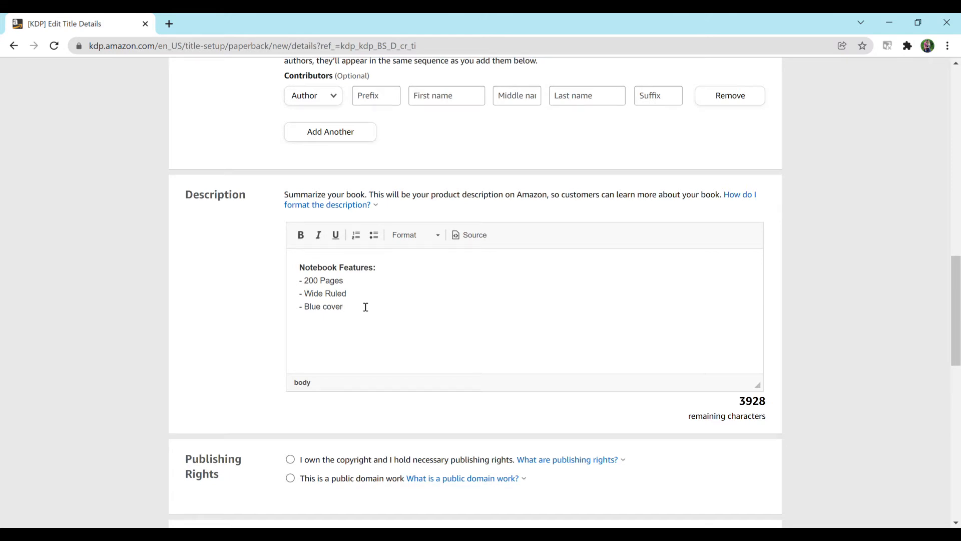
Select 'I own the copyright and I hold necessary publishing rights' under Publishing Rights
scroll("down", 3)
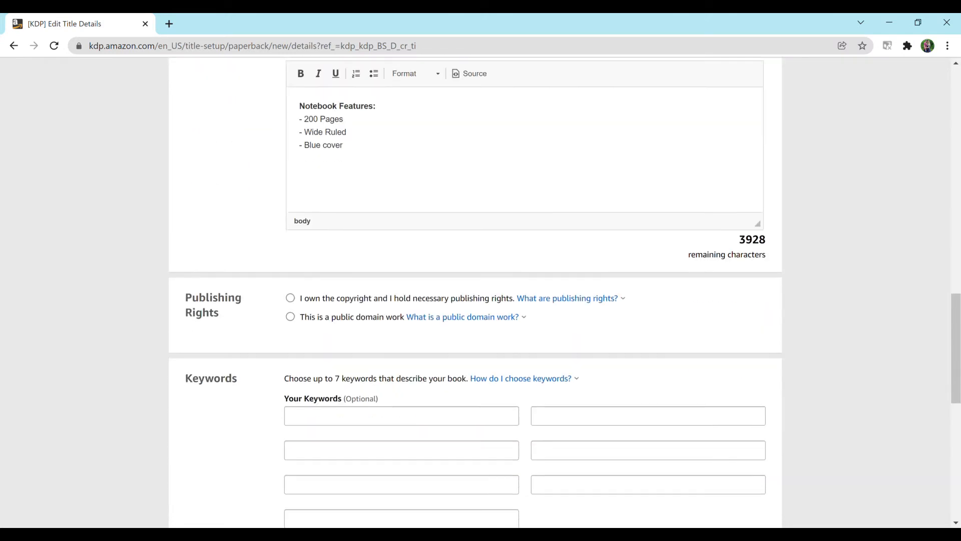
scroll("down", 3)
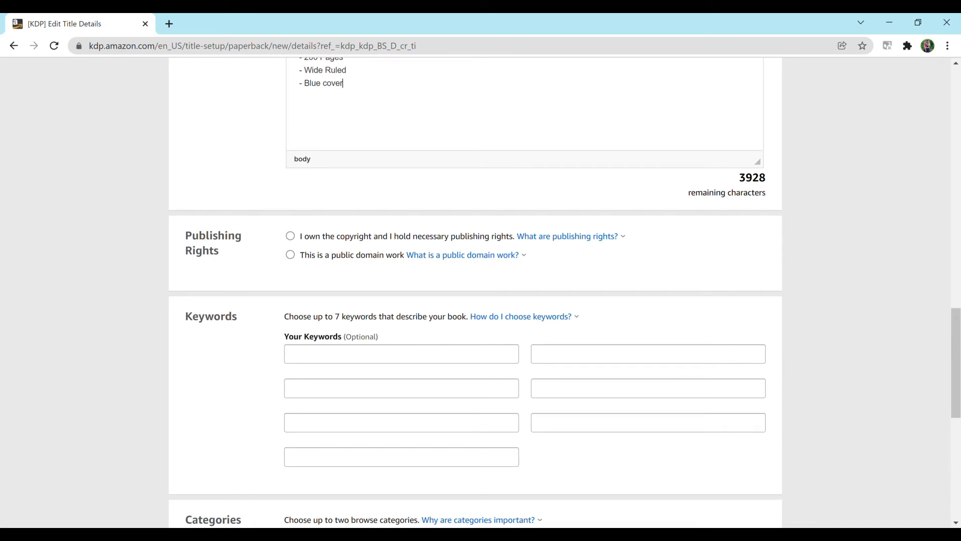
left_click(290, 236)
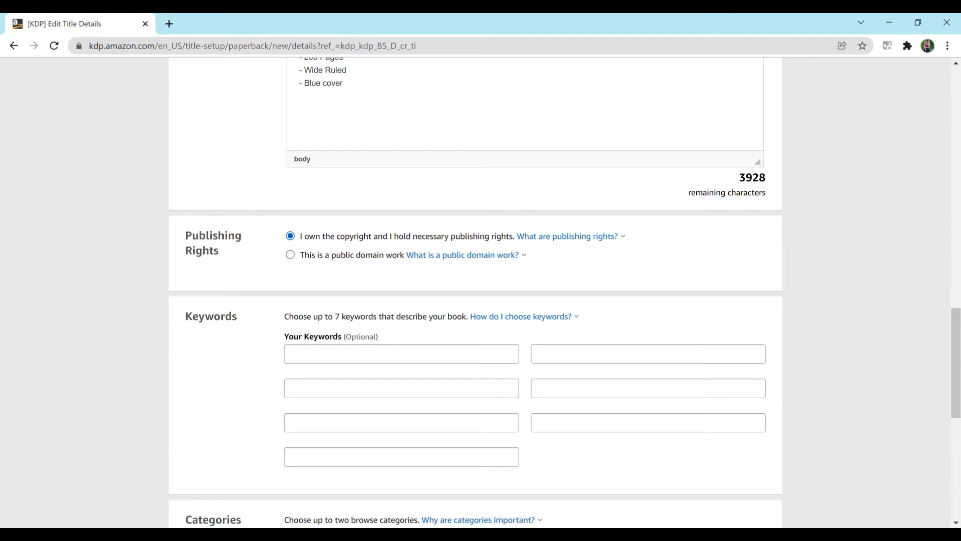
scroll("down", 3)
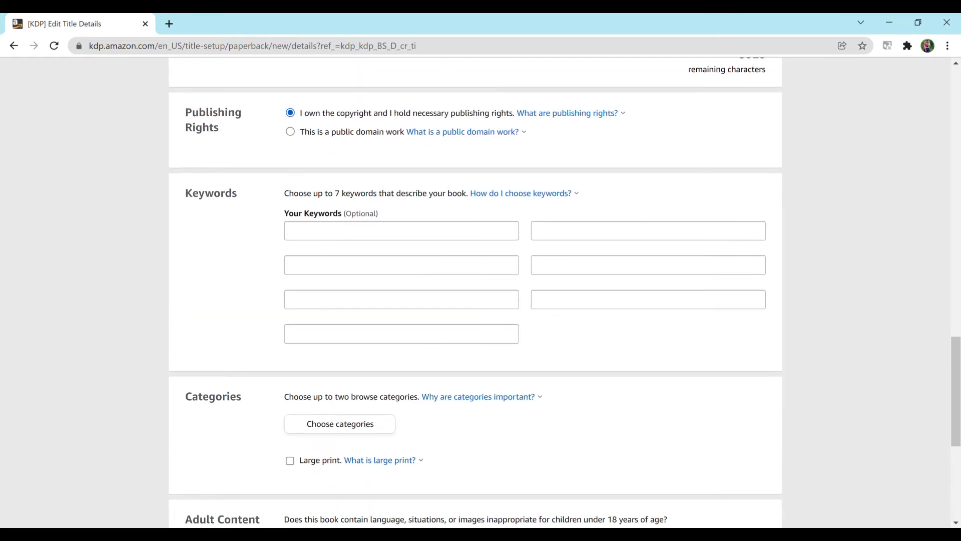
Enter keywords 'blue composition notebook' and 'blue composition notebook wide ruled' in two boxes
left_click(401, 231)
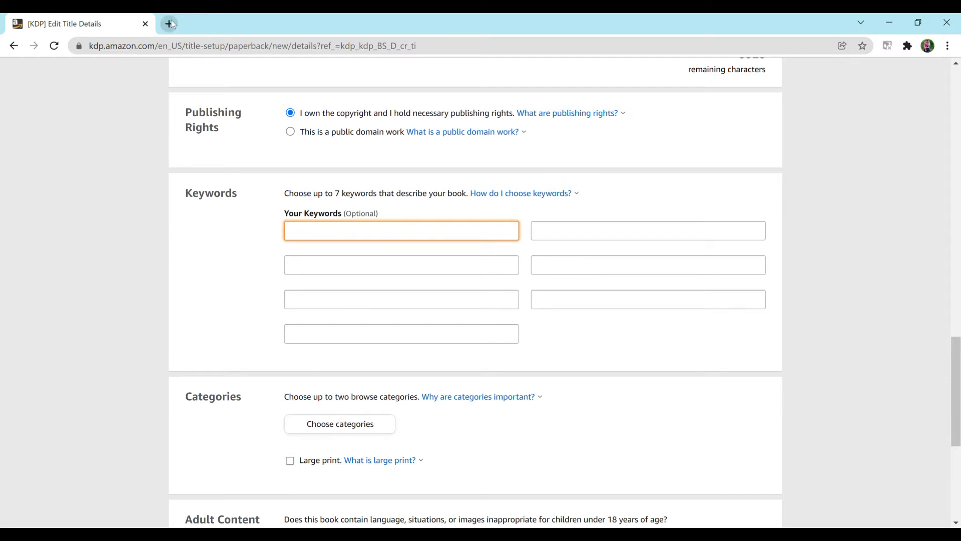
left_click(401, 231)
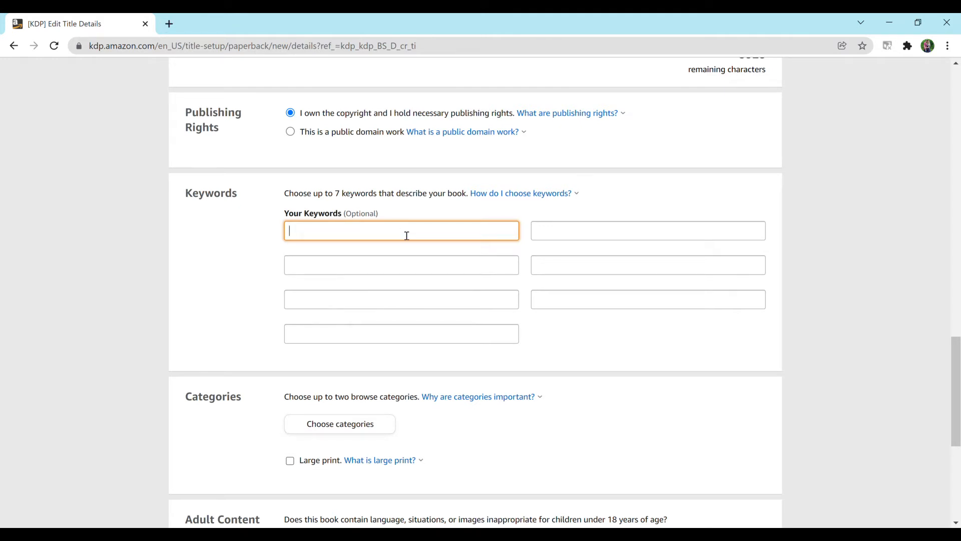
mouse_move(169, 24)
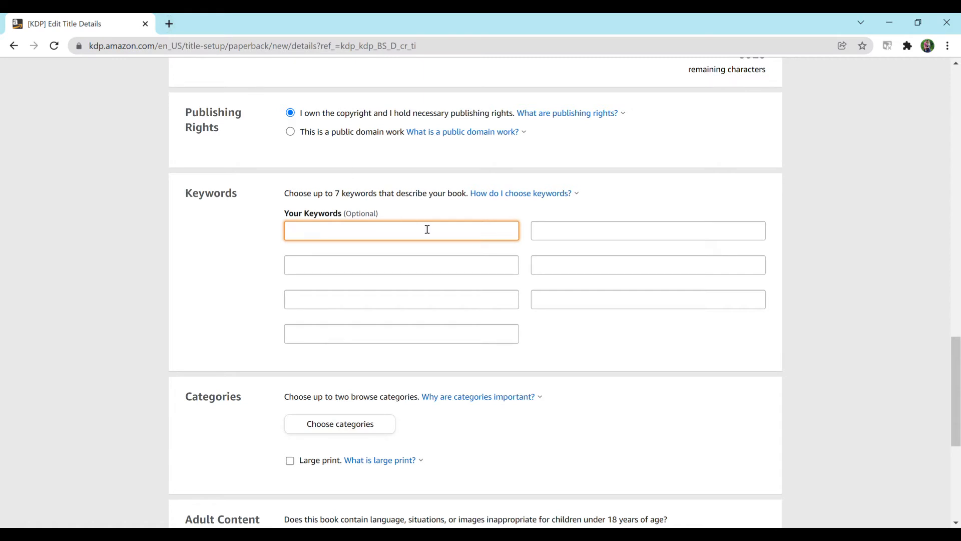
type("blue")
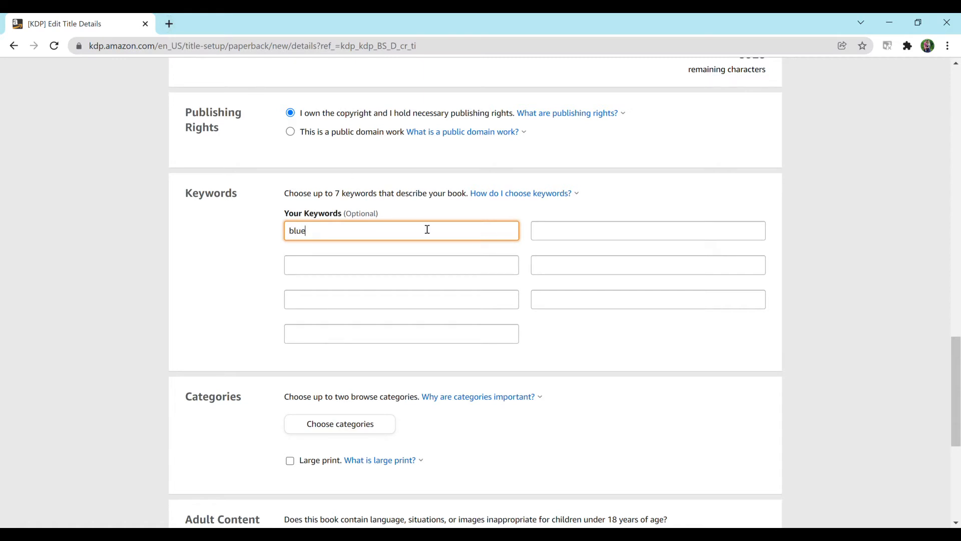
type("\" \"")
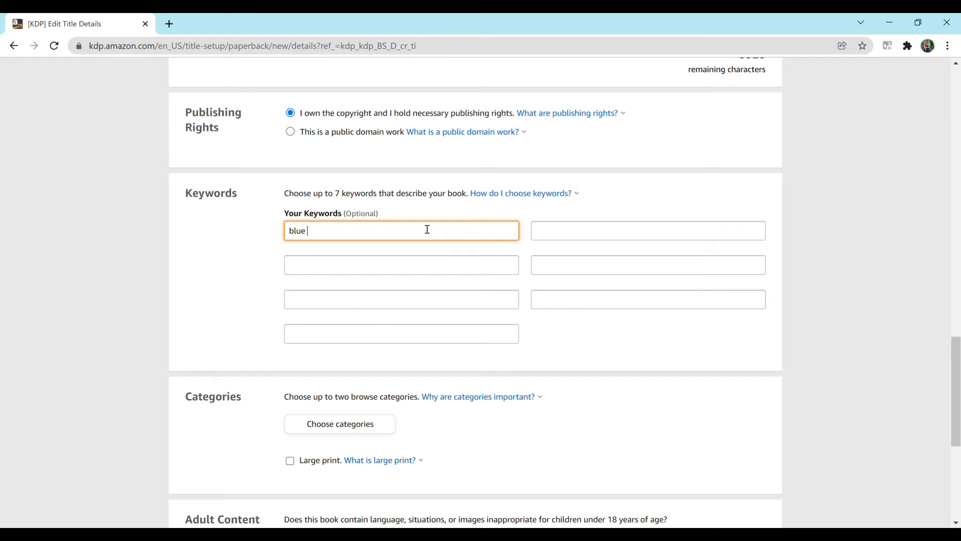
type("composition notebook")
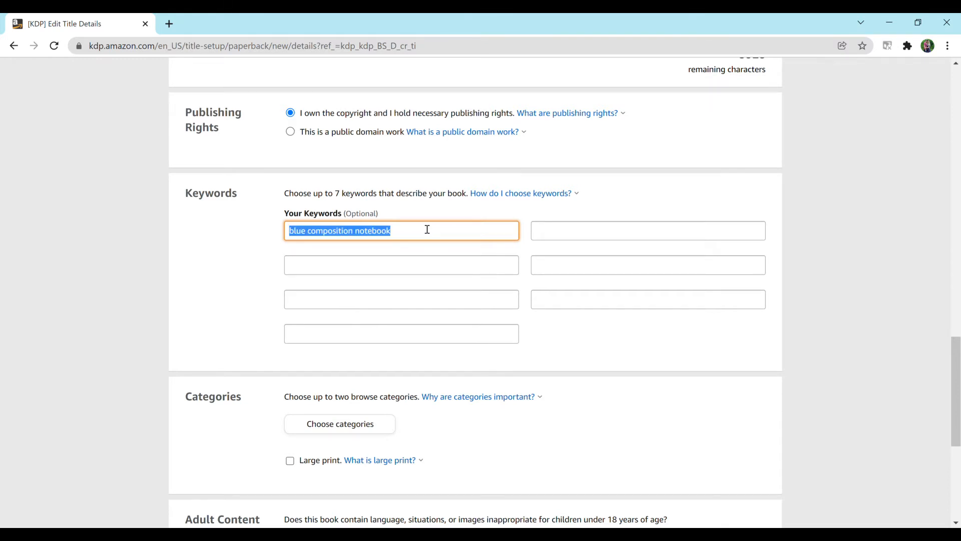
left_click(401, 264)
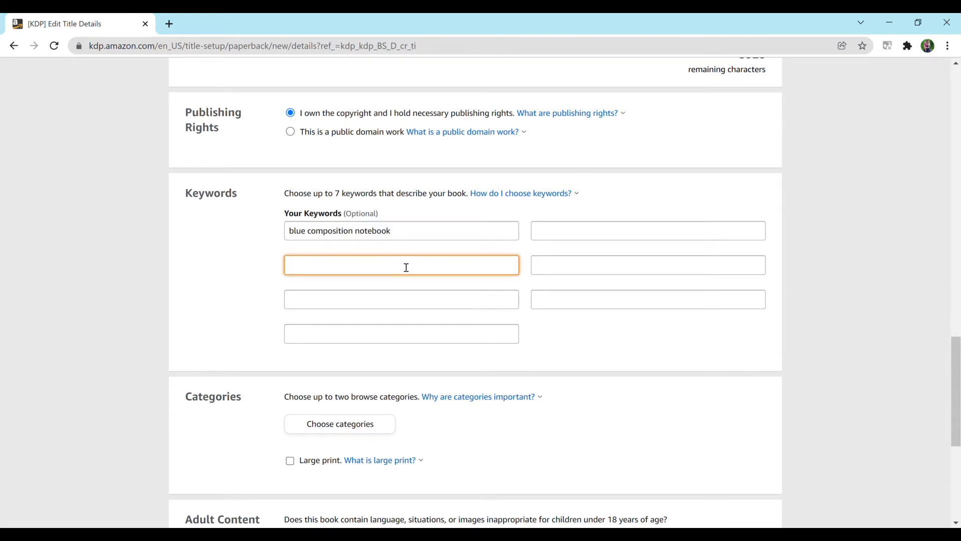
type("hedgehog notebook")
type("blue composition note")
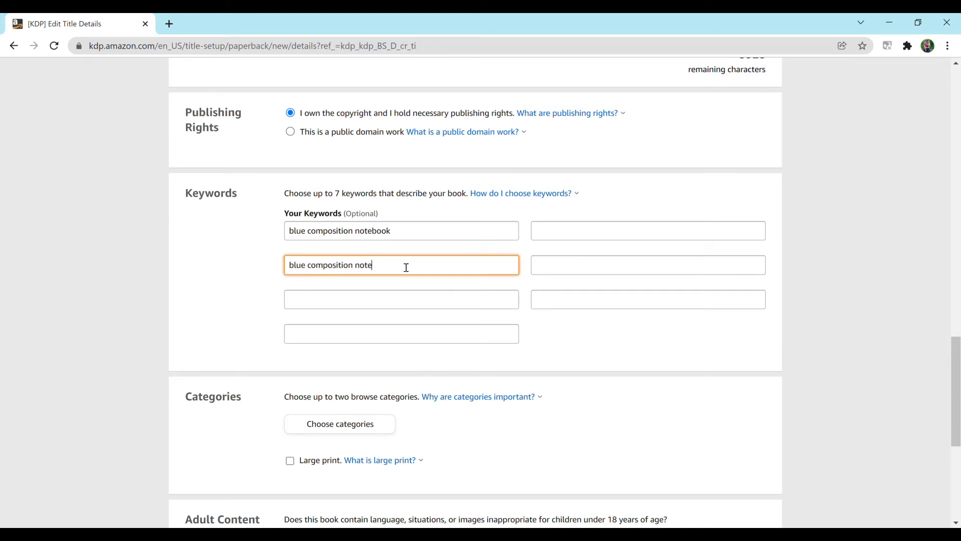
type("book wide ruled")
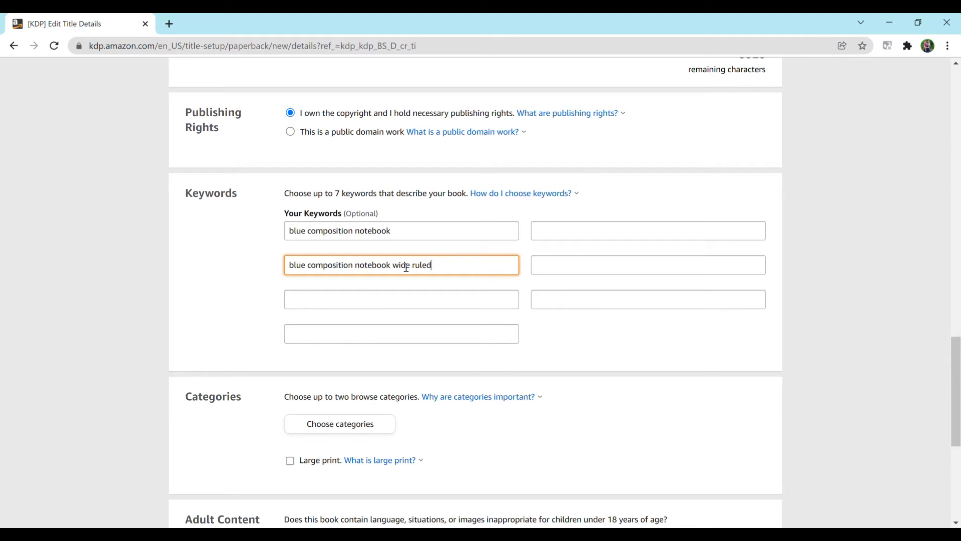
Choose the Nonfiction > Language Arts & Disciplines > Composition & Creative Writing category
left_click(340, 424)
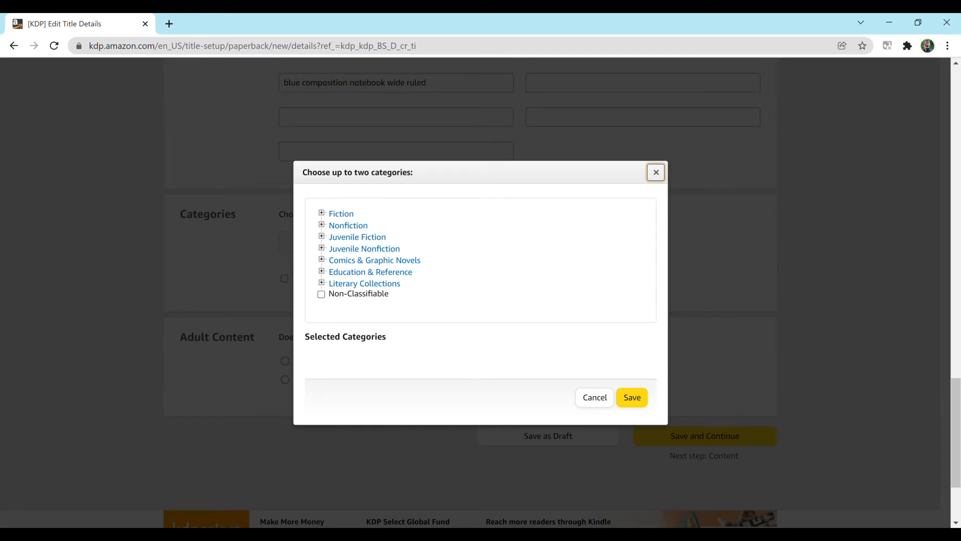
left_click(322, 225)
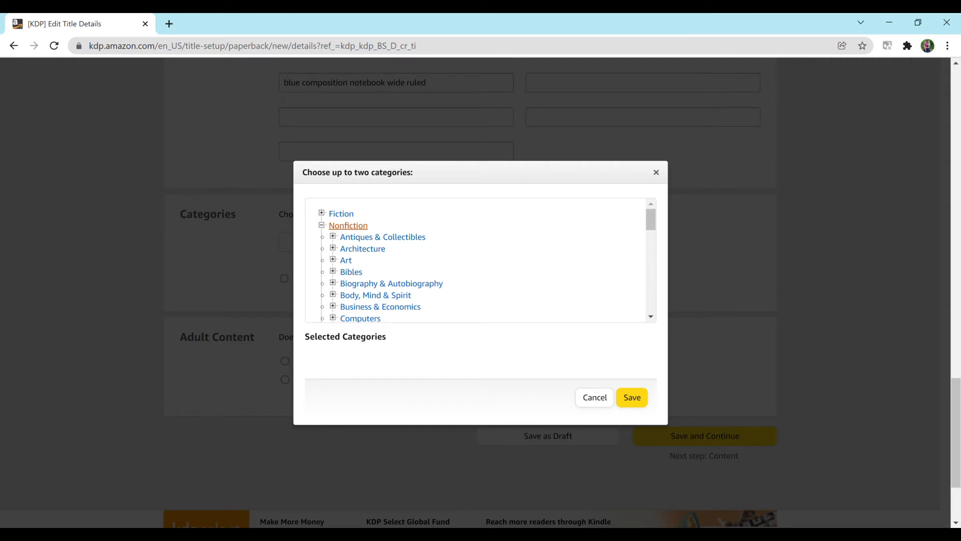
scroll("down", 3)
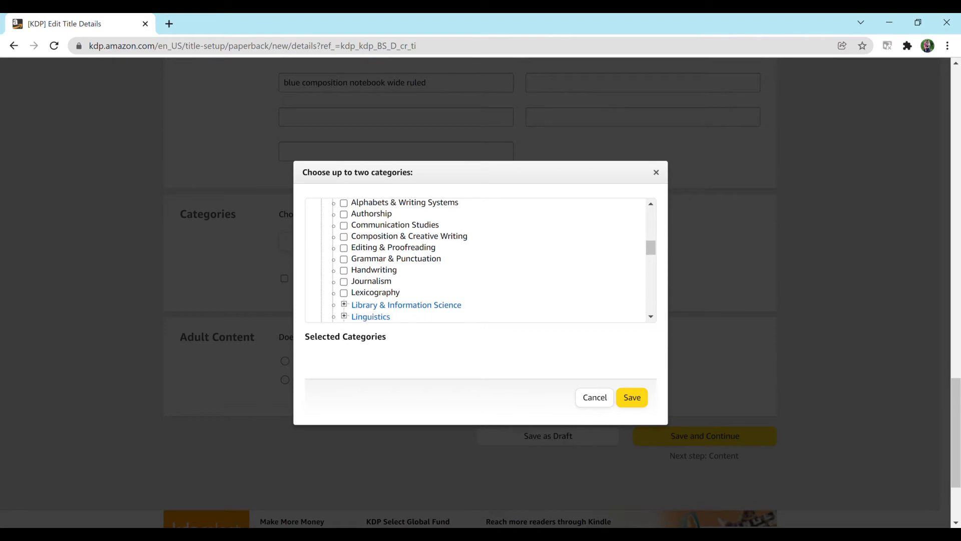
left_click(631, 397)
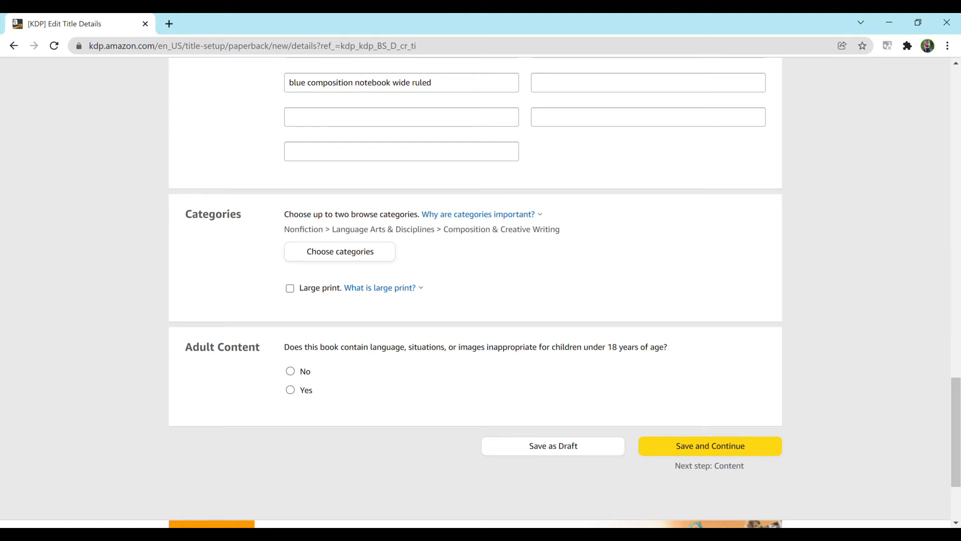
mouse_move(461, 363)
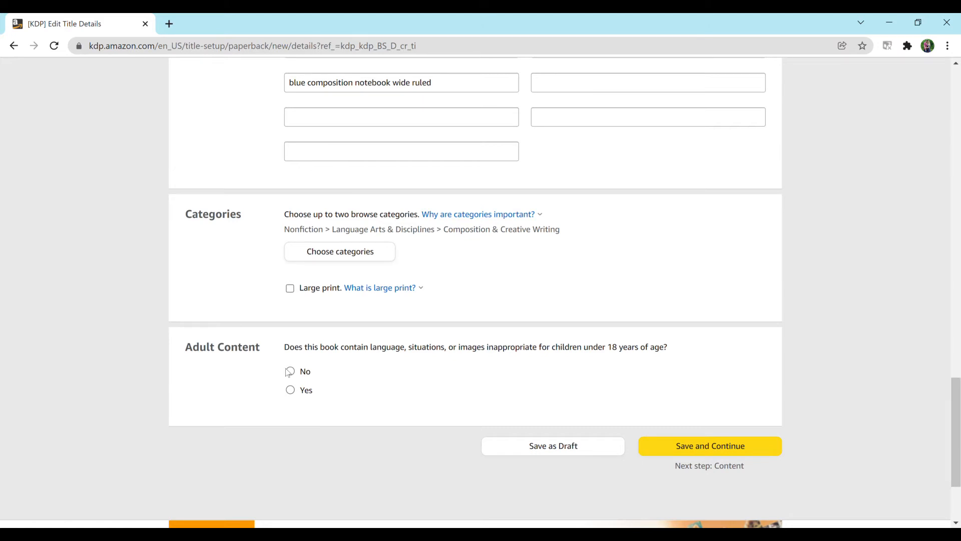
Mark Adult Content as No, then save the details and continue
left_click(289, 371)
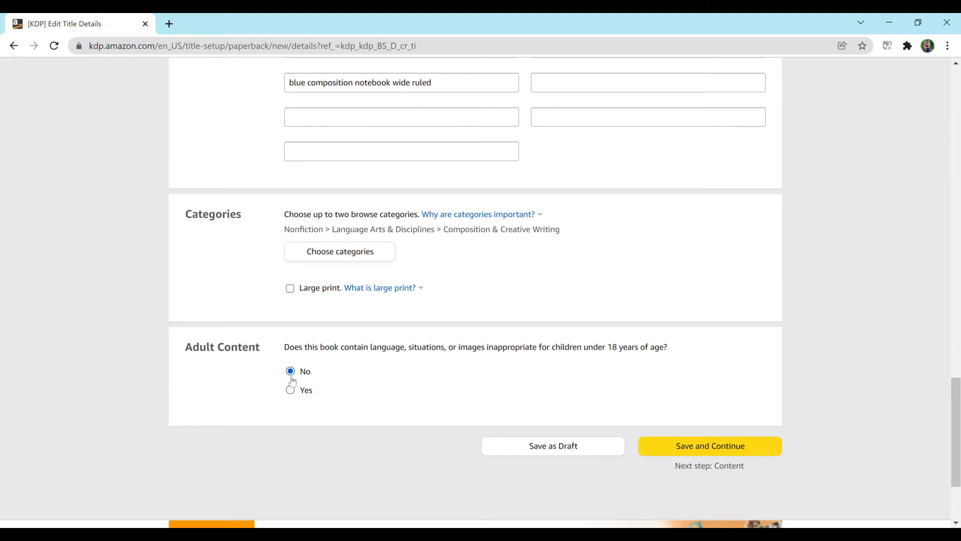
left_click(709, 446)
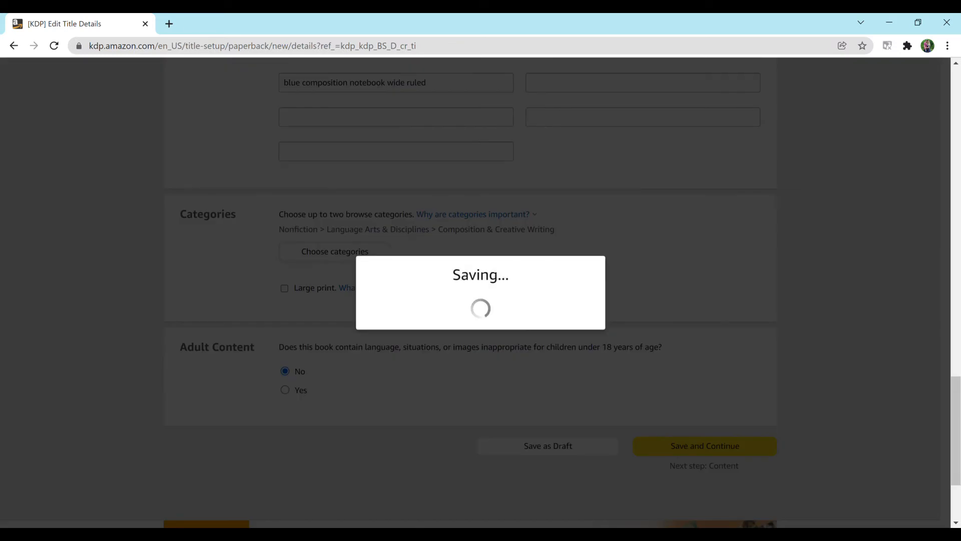
left_click(704, 445)
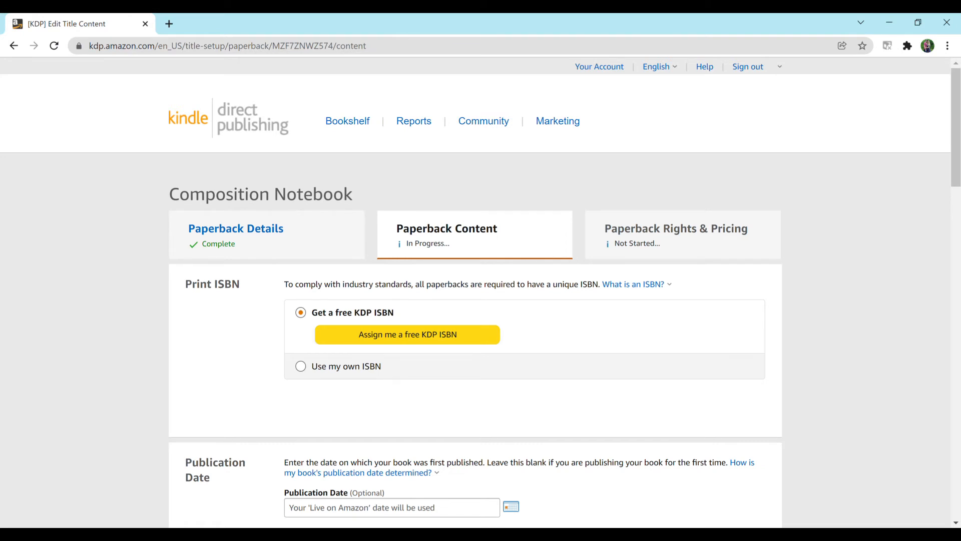
scroll("down", 3)
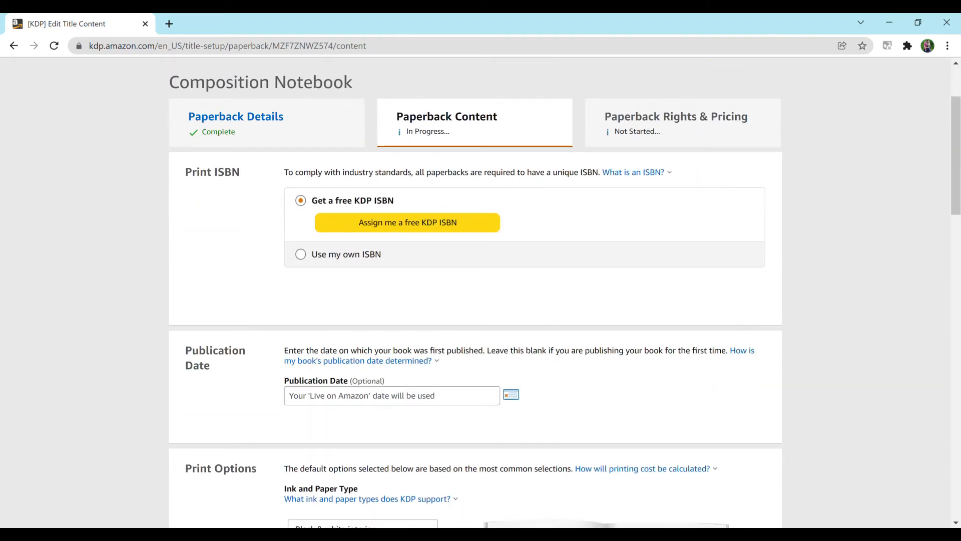
left_click(300, 254)
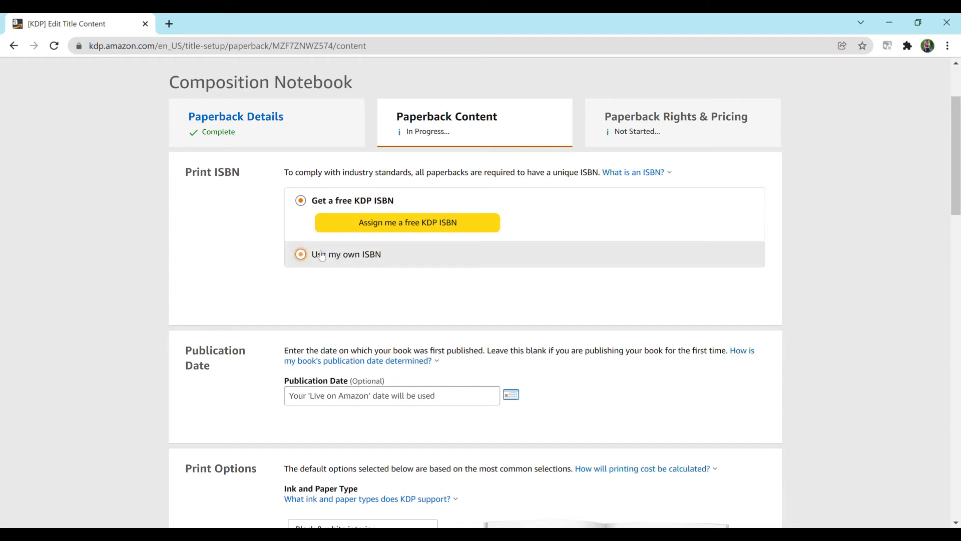
left_click(301, 199)
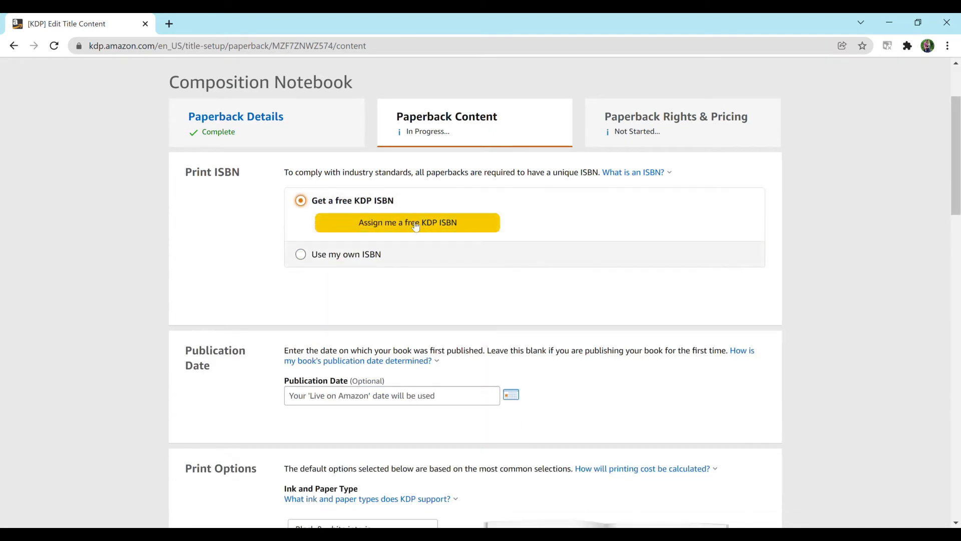
left_click(407, 222)
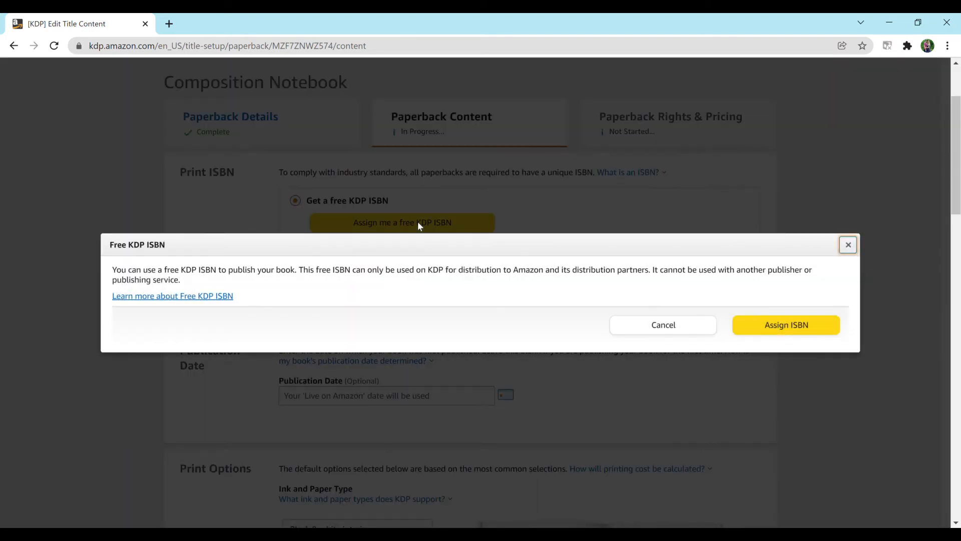
left_click(786, 324)
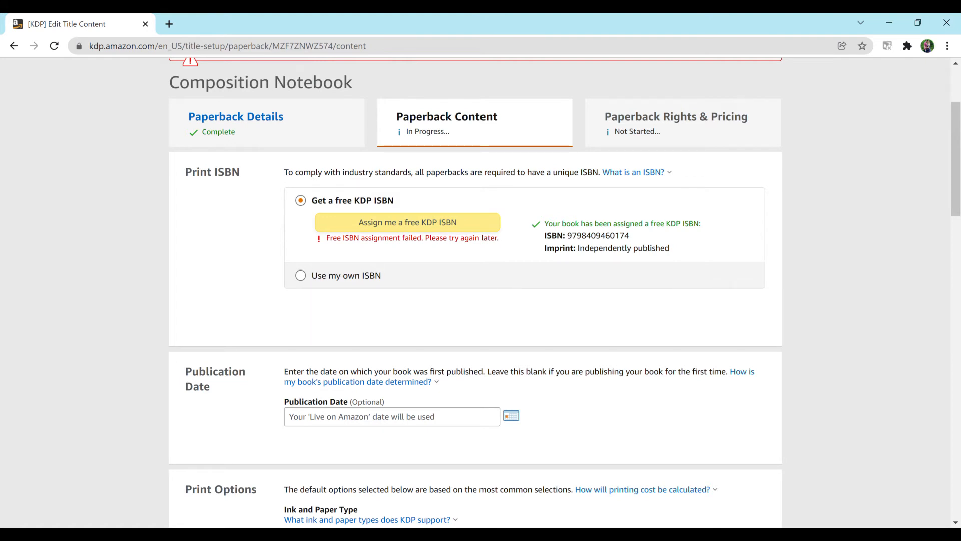
left_click(633, 173)
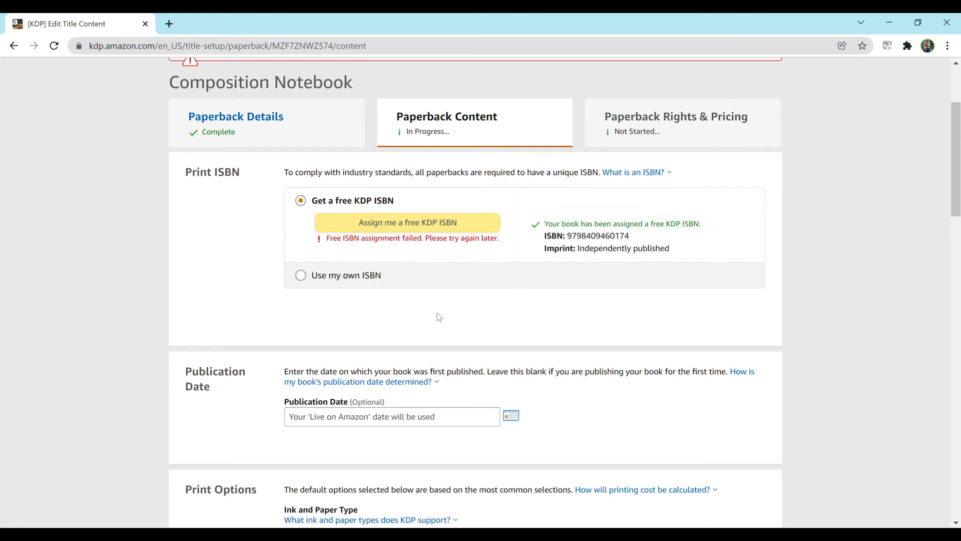
scroll("down", 3)
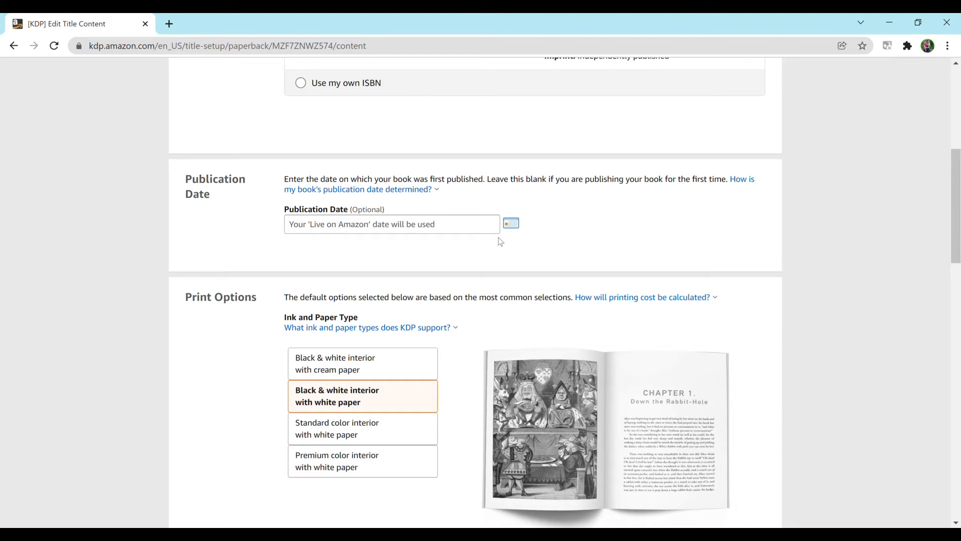
left_click(391, 223)
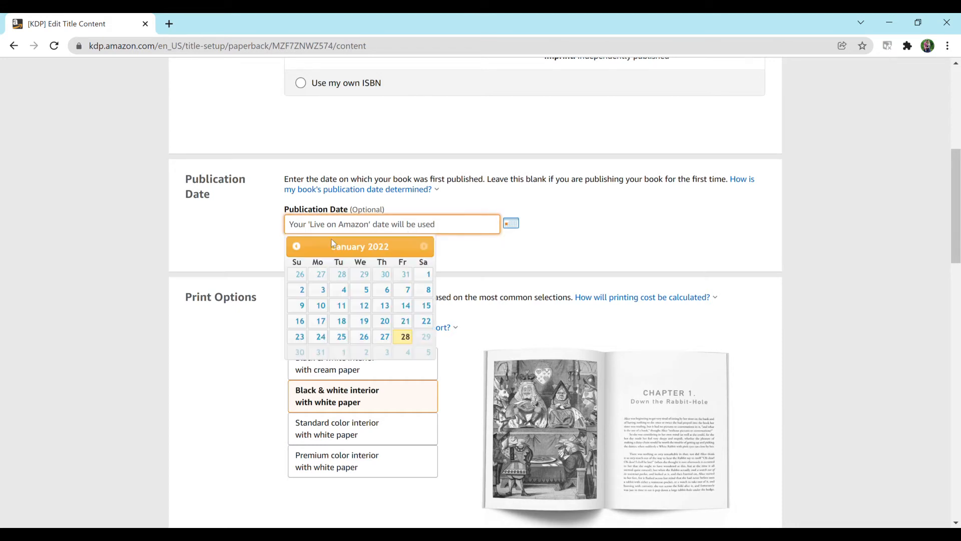
left_click(564, 264)
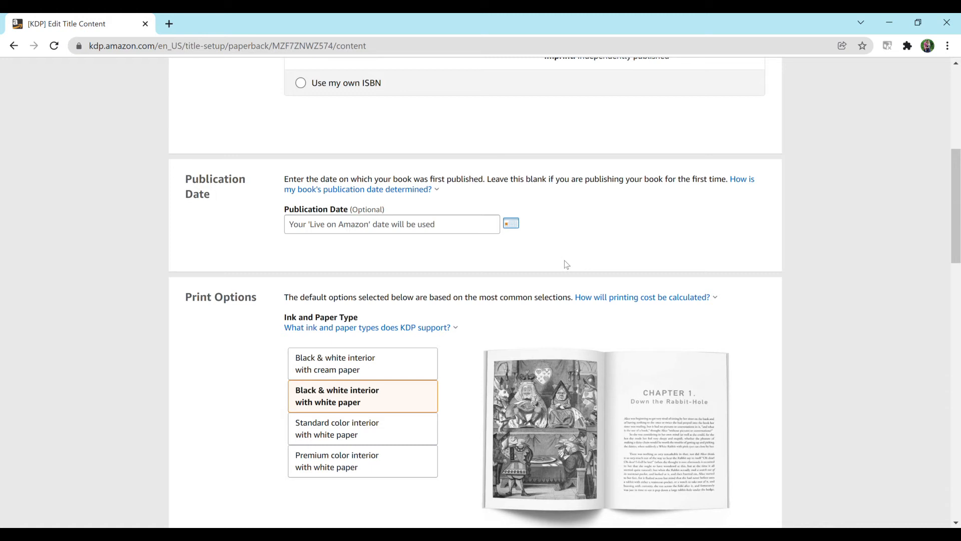
Set the trim size to 7.5 x 9.25 in with bleed
scroll("down", 3)
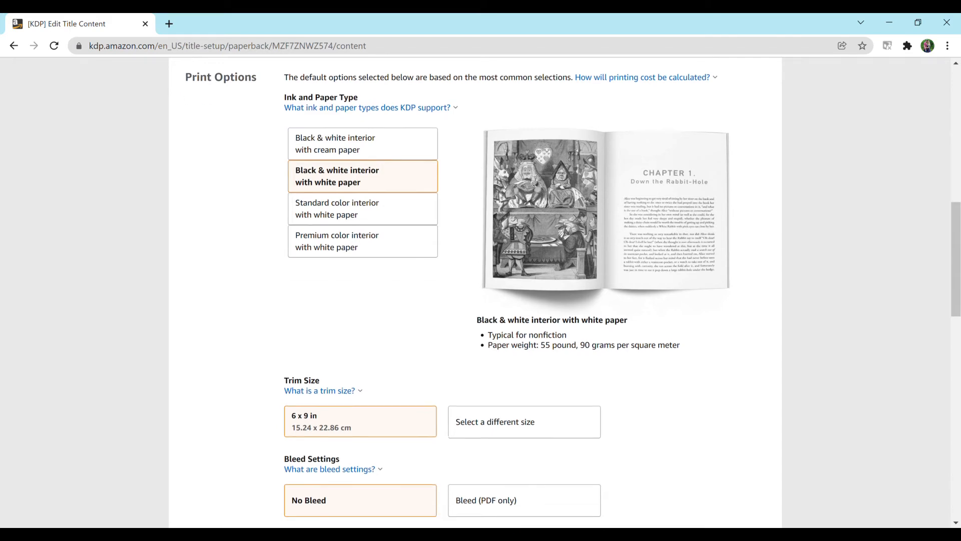
left_click(524, 421)
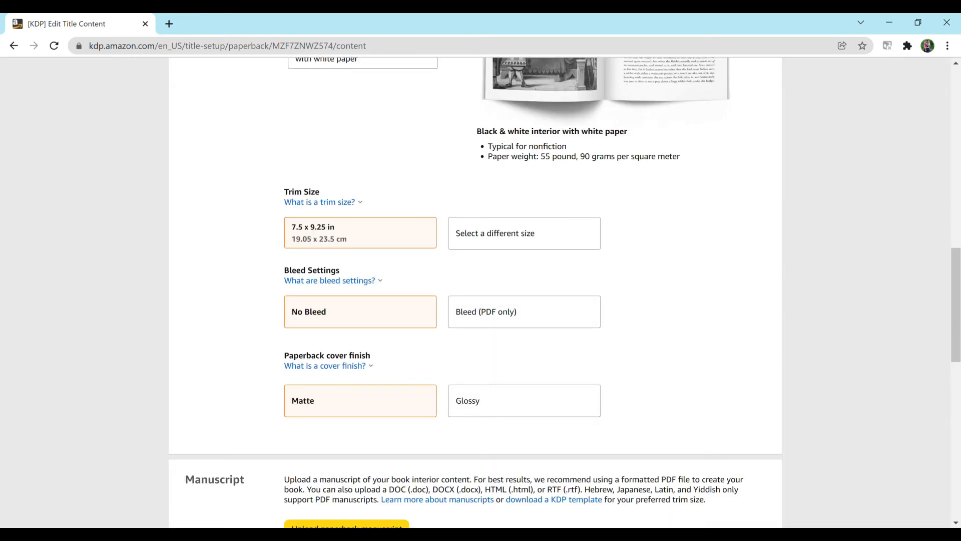
left_click(524, 311)
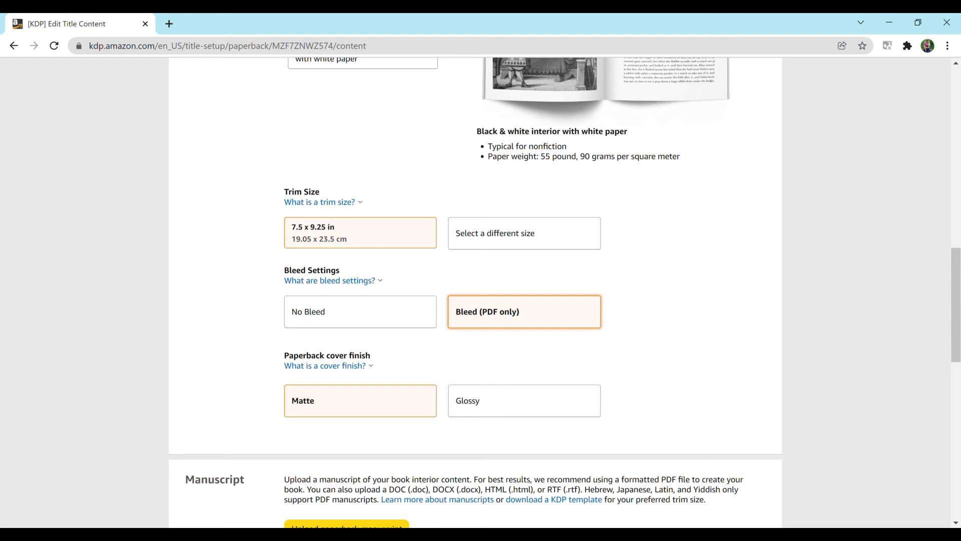
scroll("down", 3)
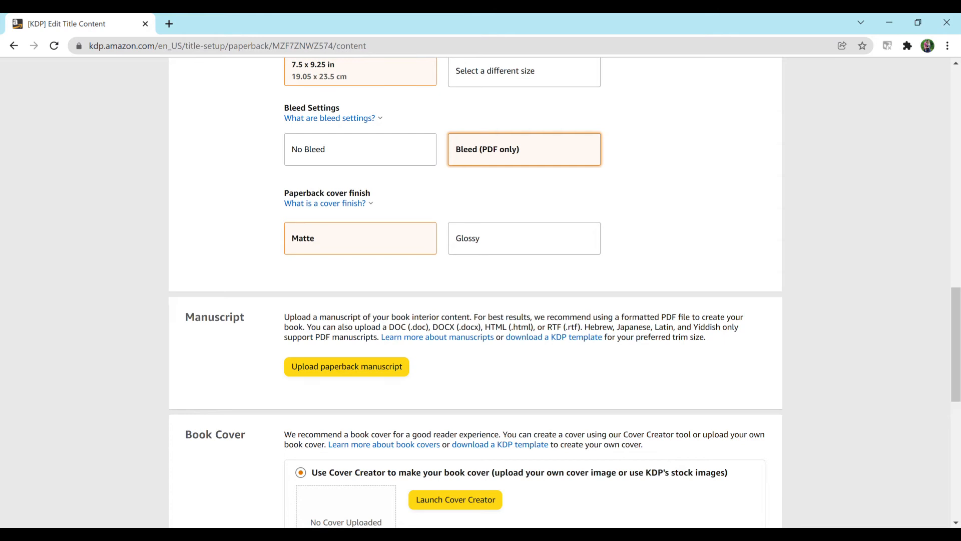
Upload the wide-ruled 200-page paperback manuscript PDF
scroll("down", 3)
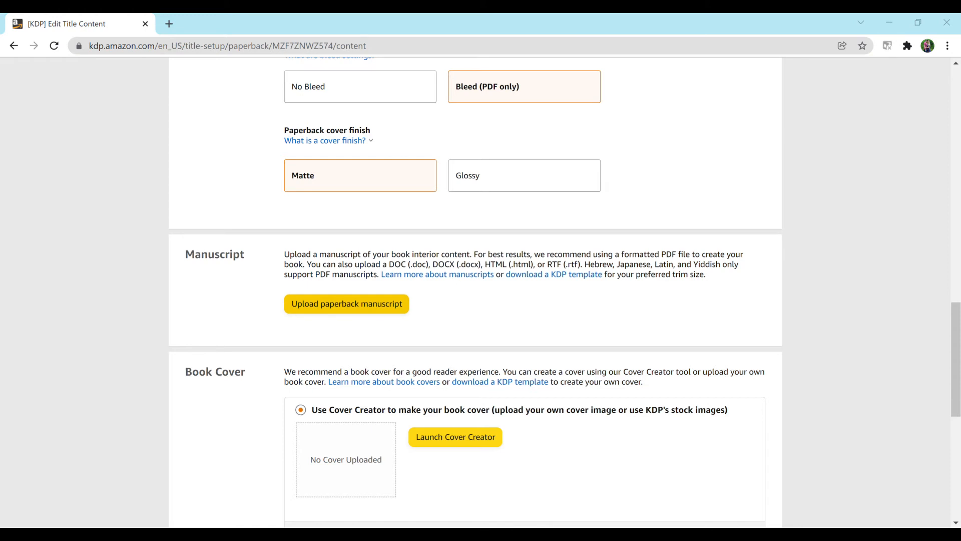
left_click(346, 303)
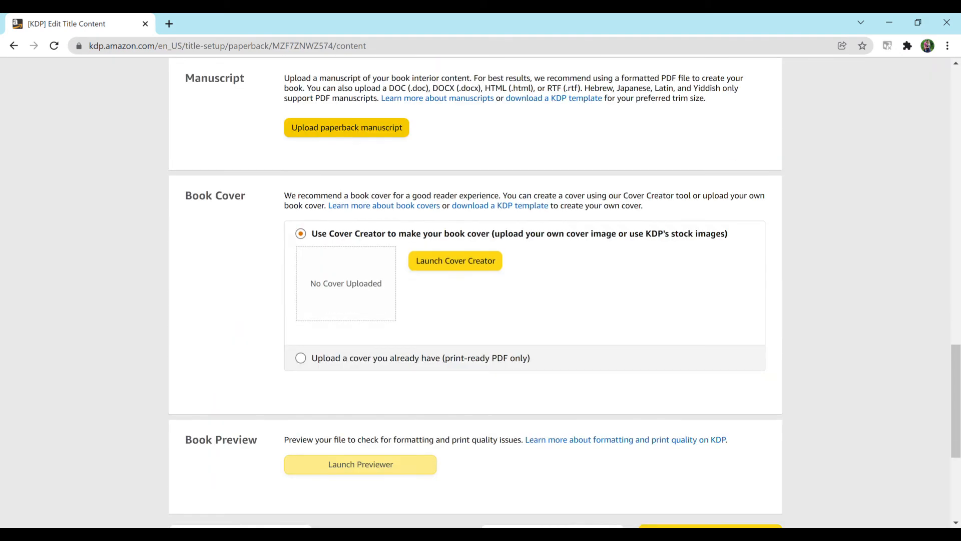
scroll("down", 3)
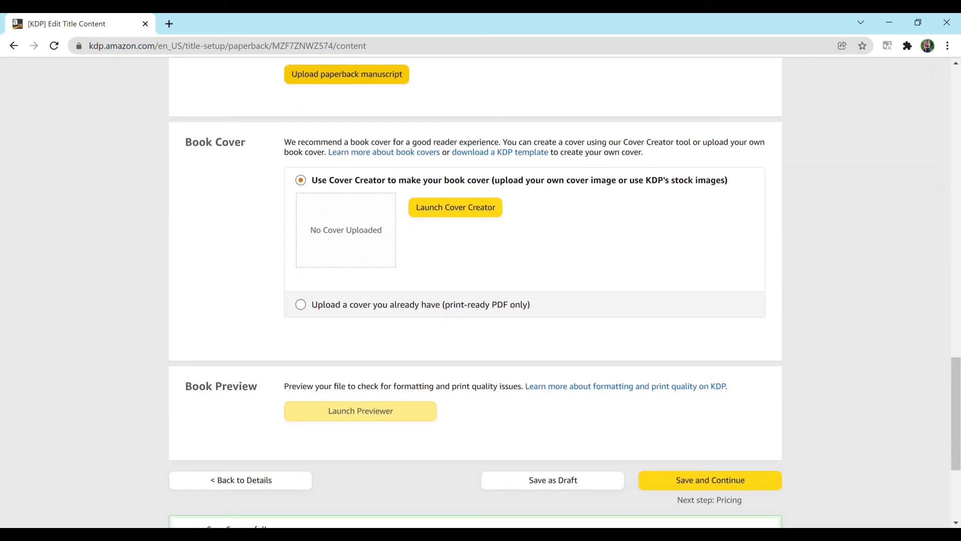
mouse_move(705, 423)
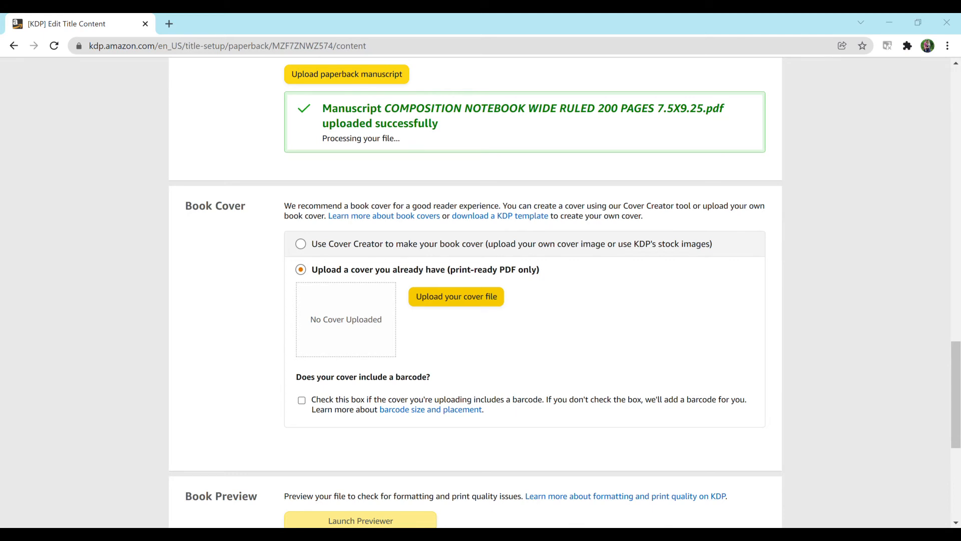
Choose to use your own cover and upload the print-ready cover PDF
left_click(456, 296)
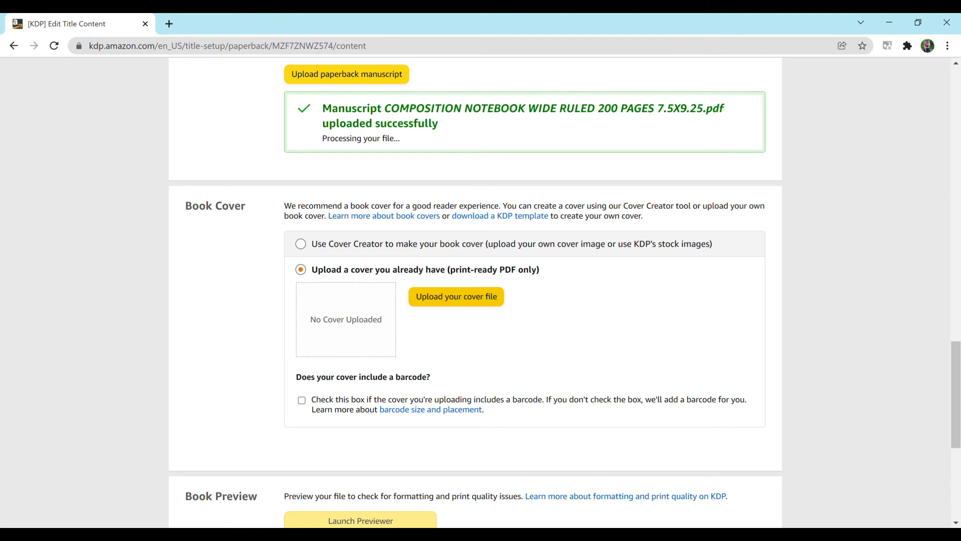
left_click(456, 295)
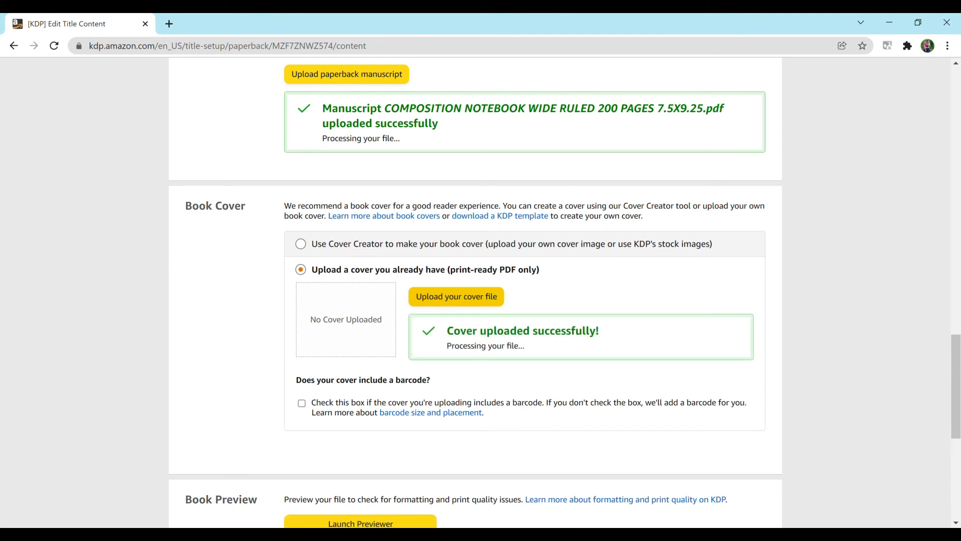
scroll("down", 3)
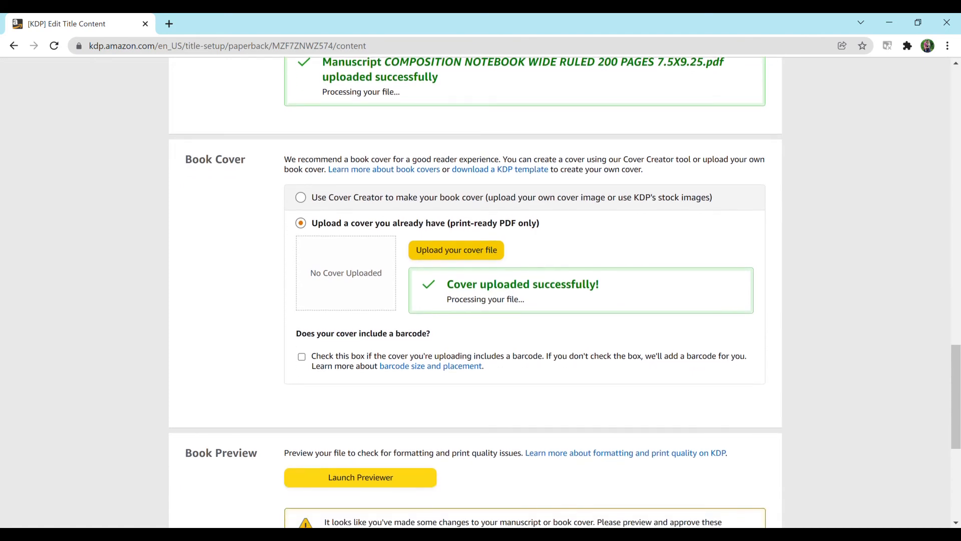
scroll("down", 3)
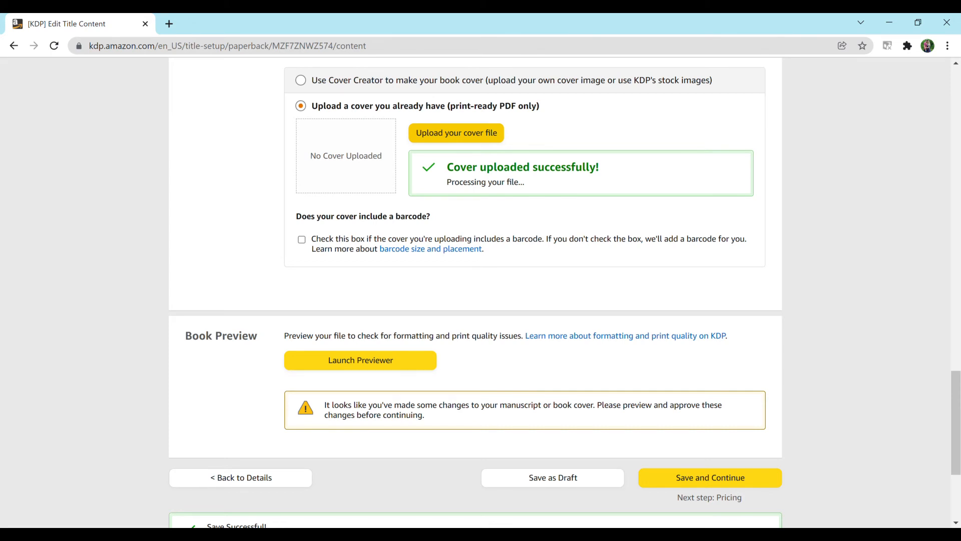
Launch the Print Previewer for the paperback and scroll through it
left_click(709, 478)
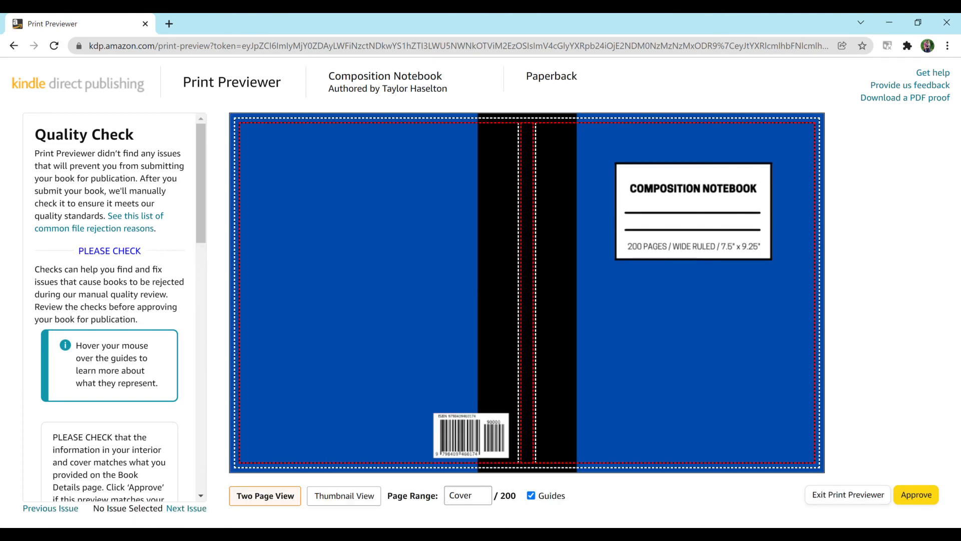
mouse_move(201, 172)
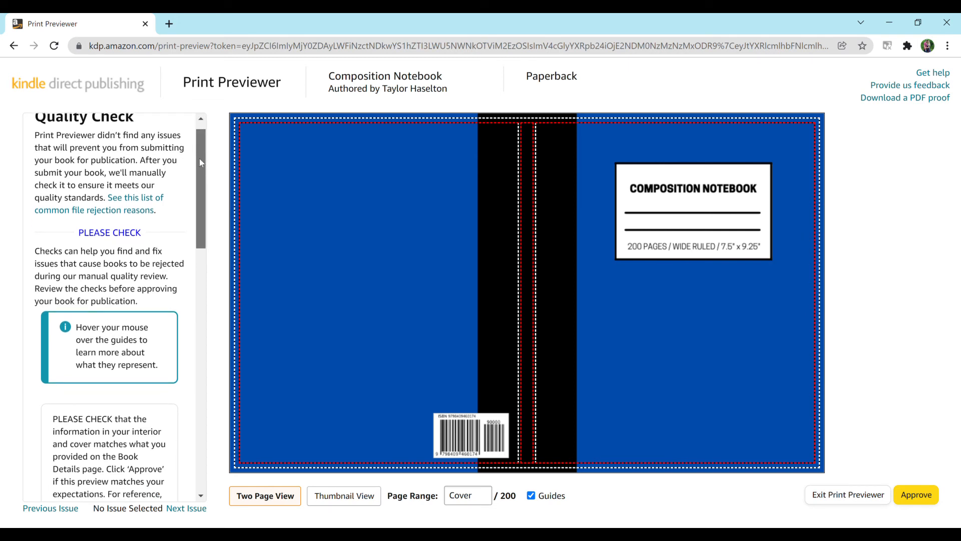
scroll("down", 3)
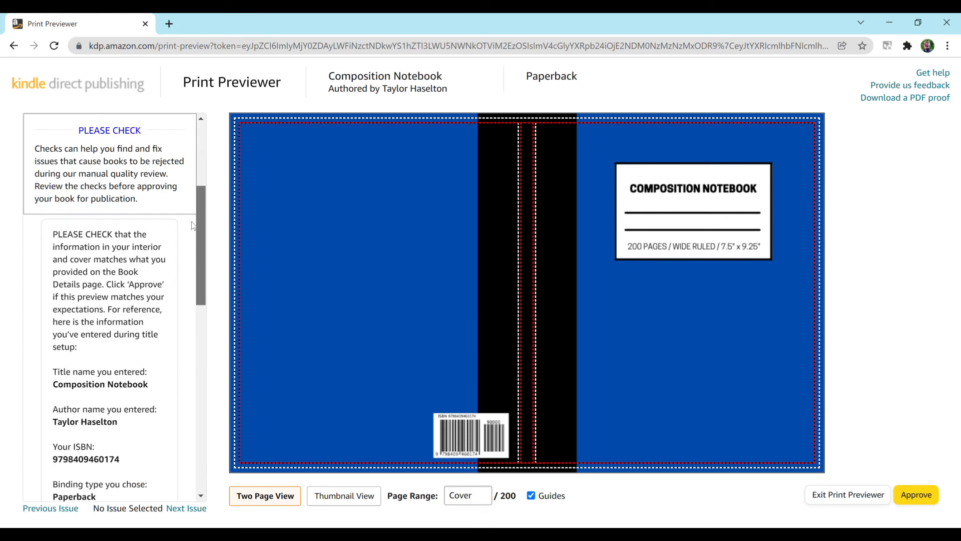
scroll("down", 3)
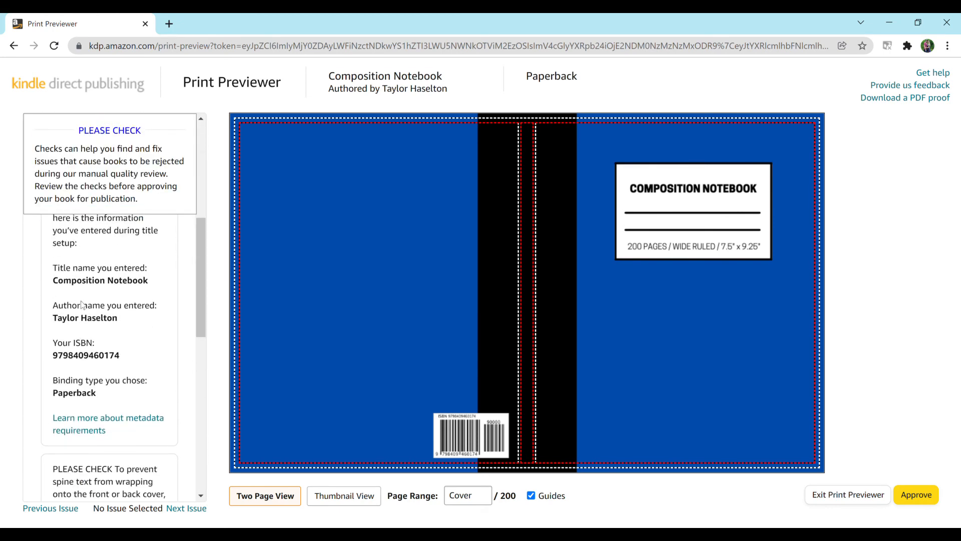
scroll("down", 3)
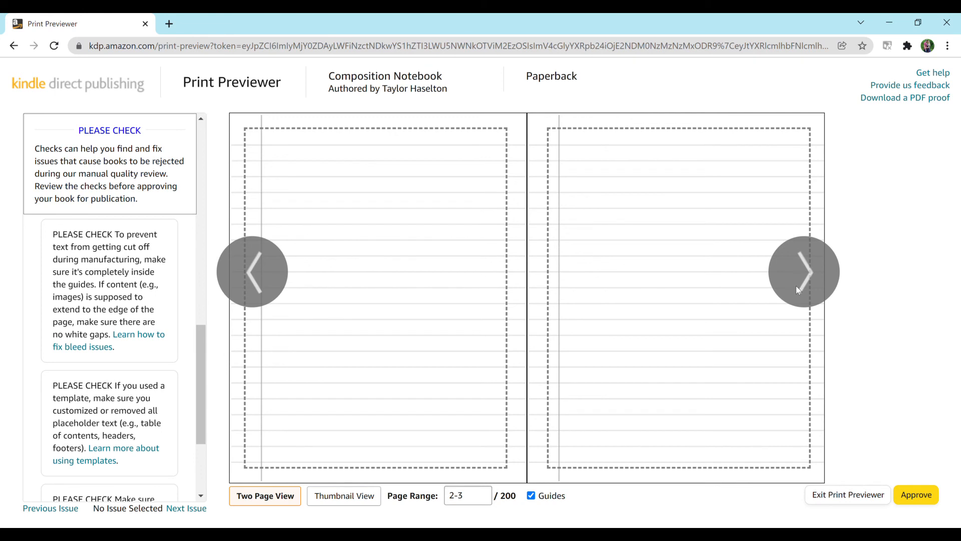
Step forward one spread, back to the cover, and approve the preview
left_click(803, 271)
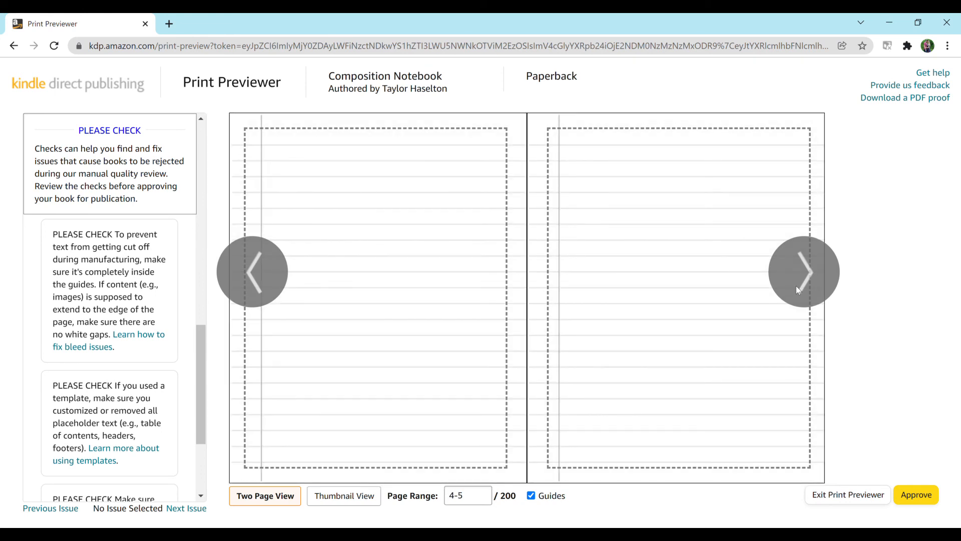
left_click(252, 271)
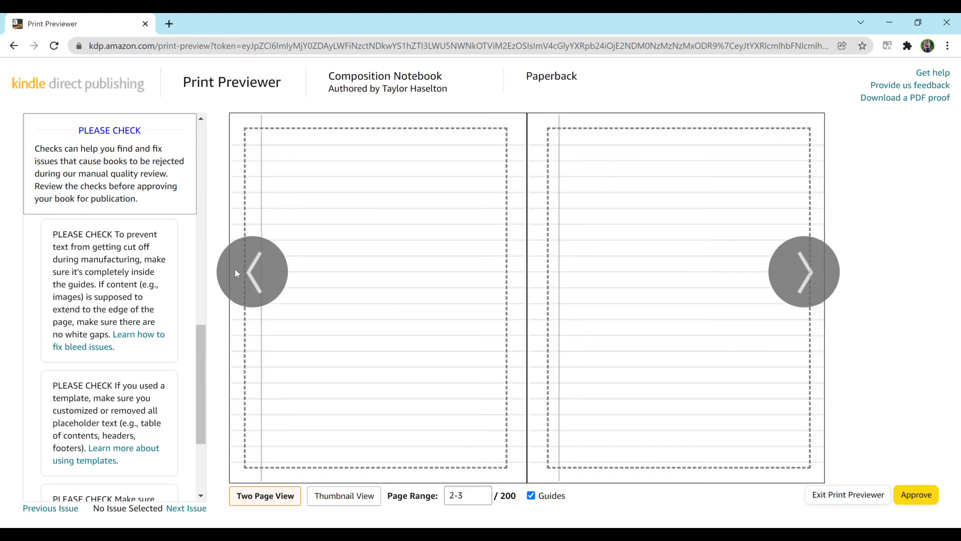
left_click(252, 272)
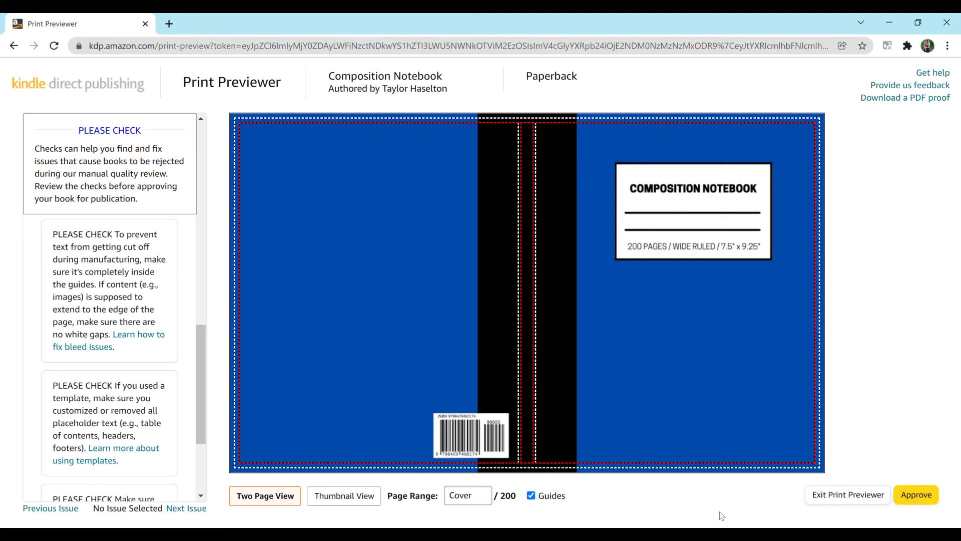
left_click(915, 495)
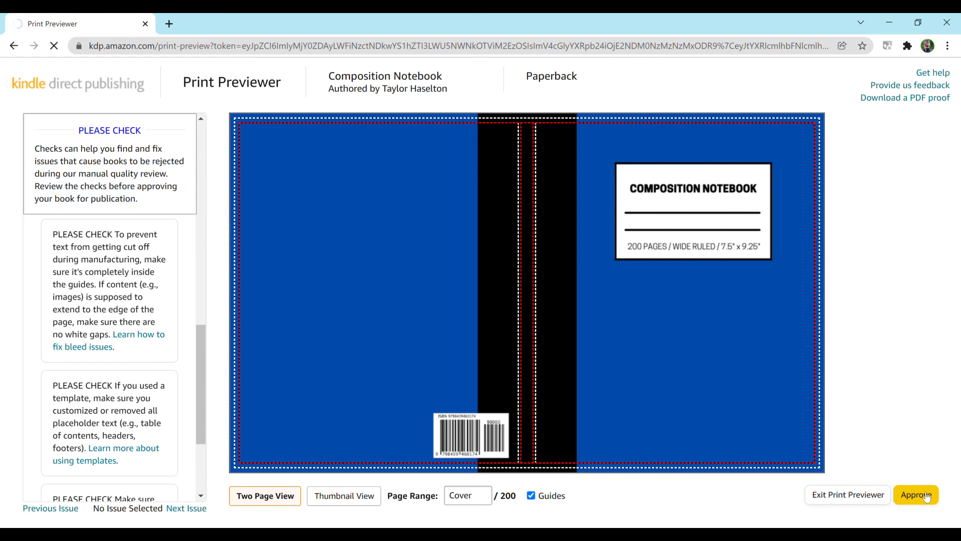
Save the Paperback Content page and continue to Rights & Pricing
left_click(916, 494)
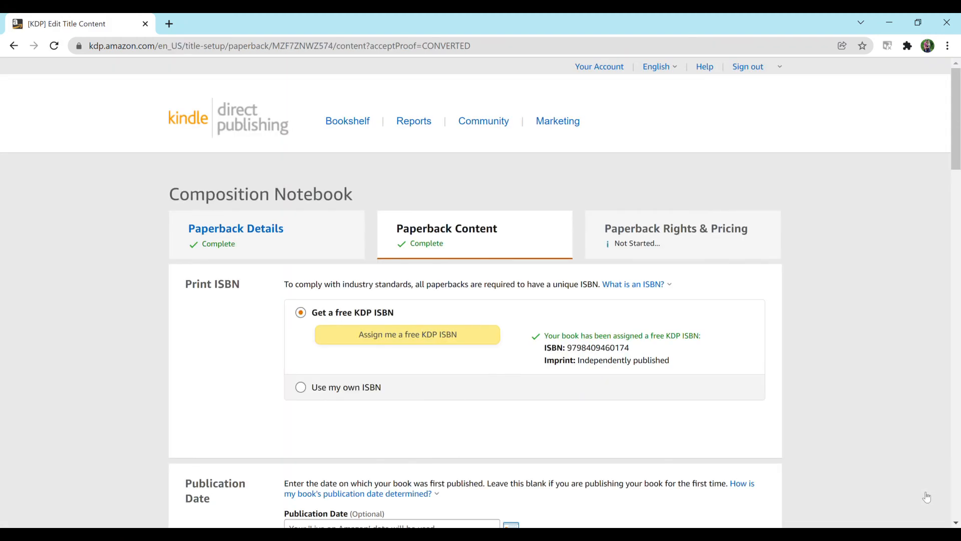
scroll("down", 3)
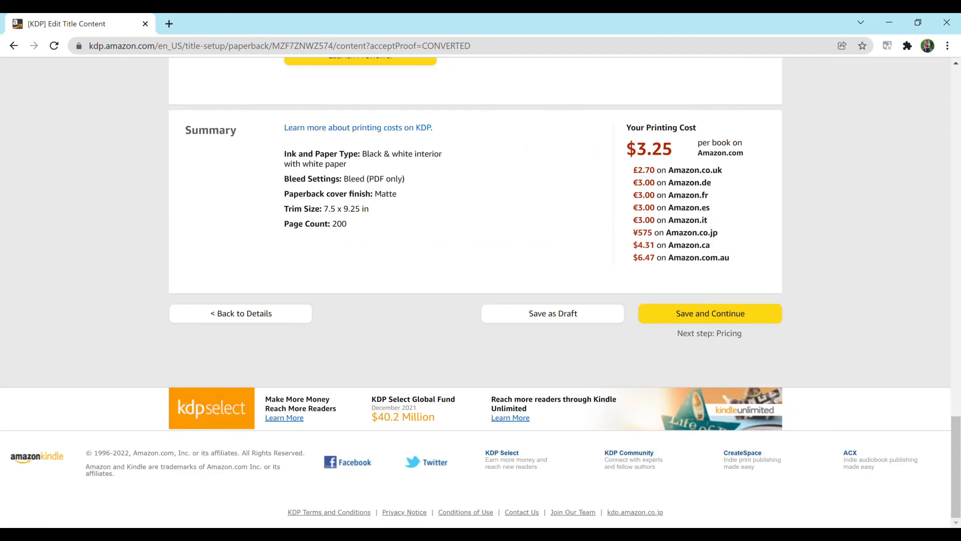
left_click(710, 314)
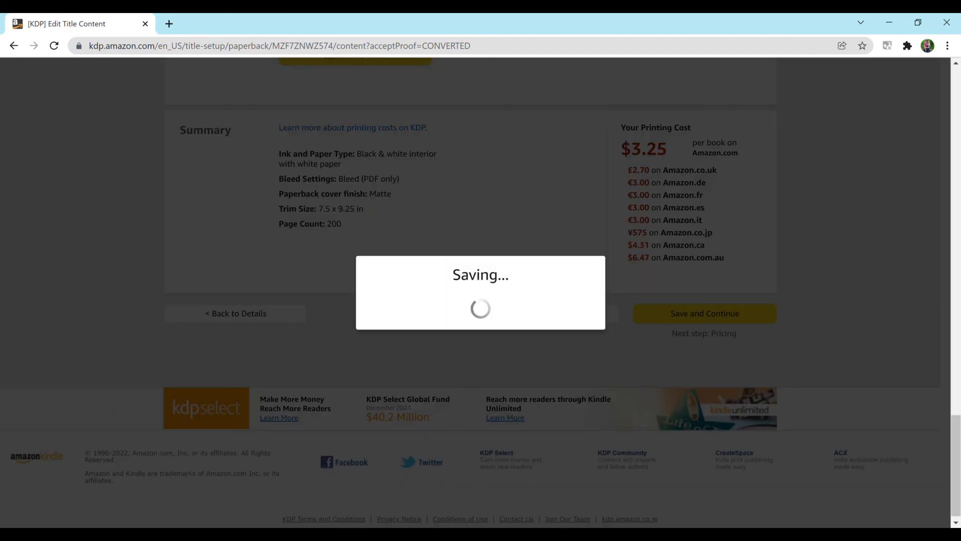
left_click(703, 313)
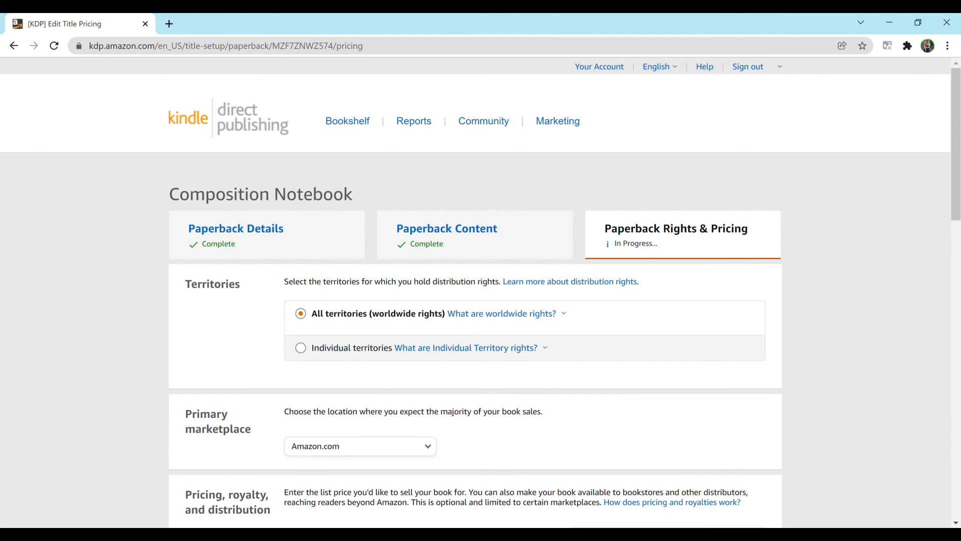
Set the Amazon.com list price to $7.99
scroll("down", 3)
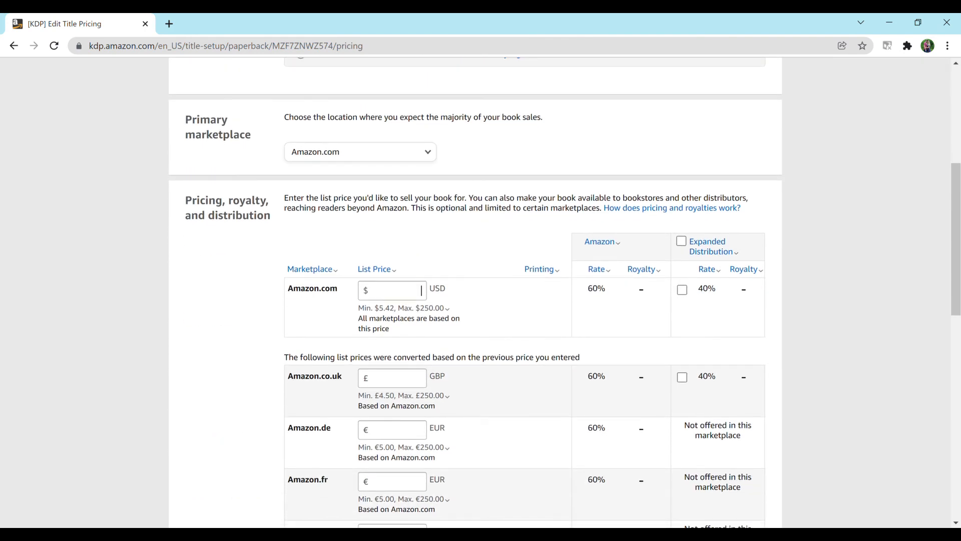
type("5")
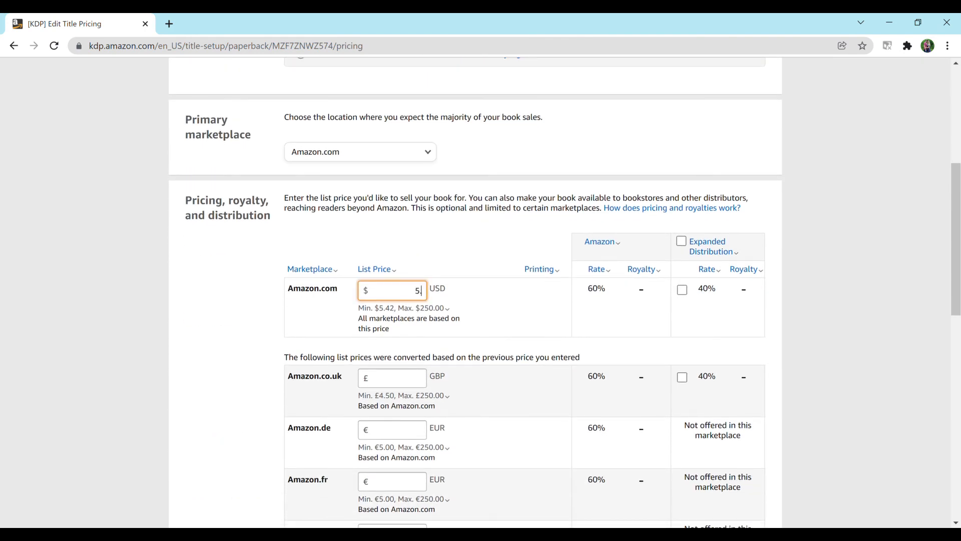
type(".42")
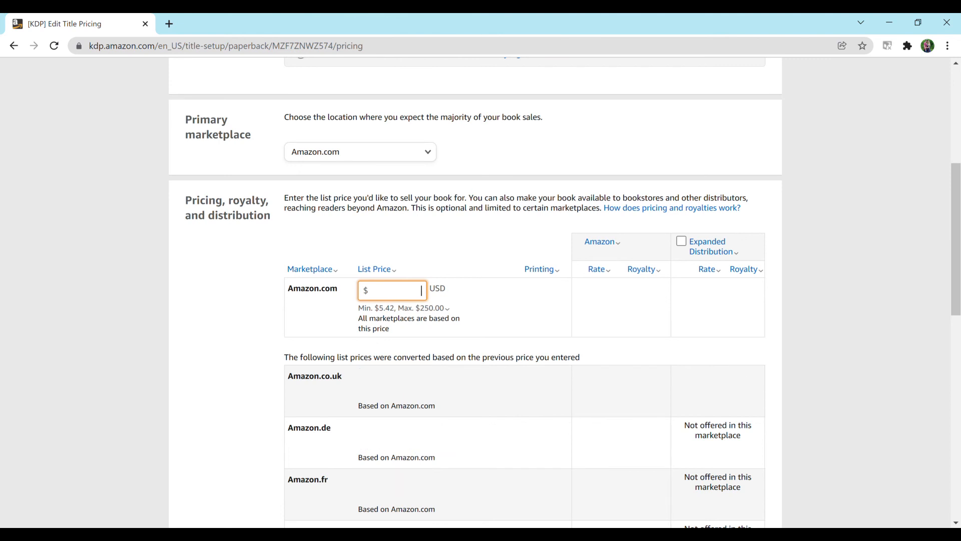
type("6.99")
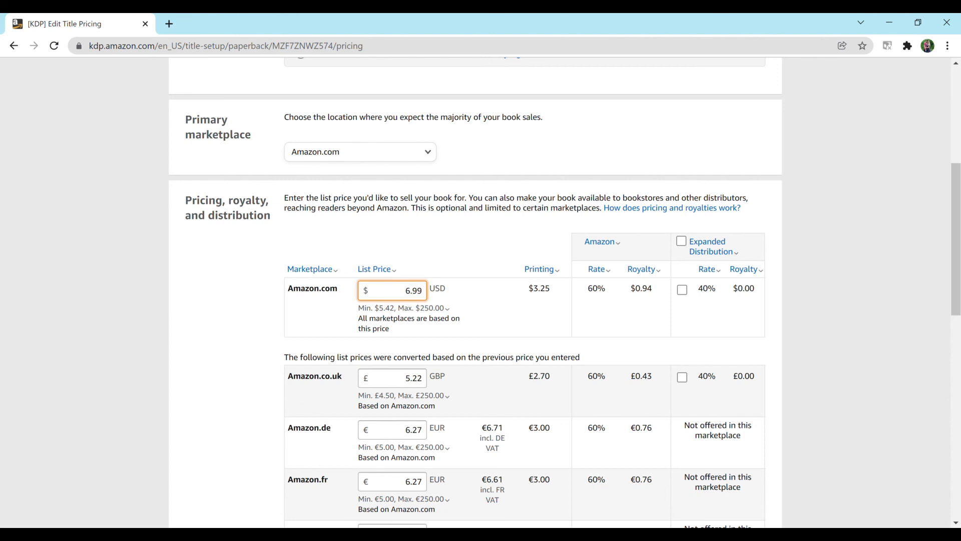
left_click(398, 290)
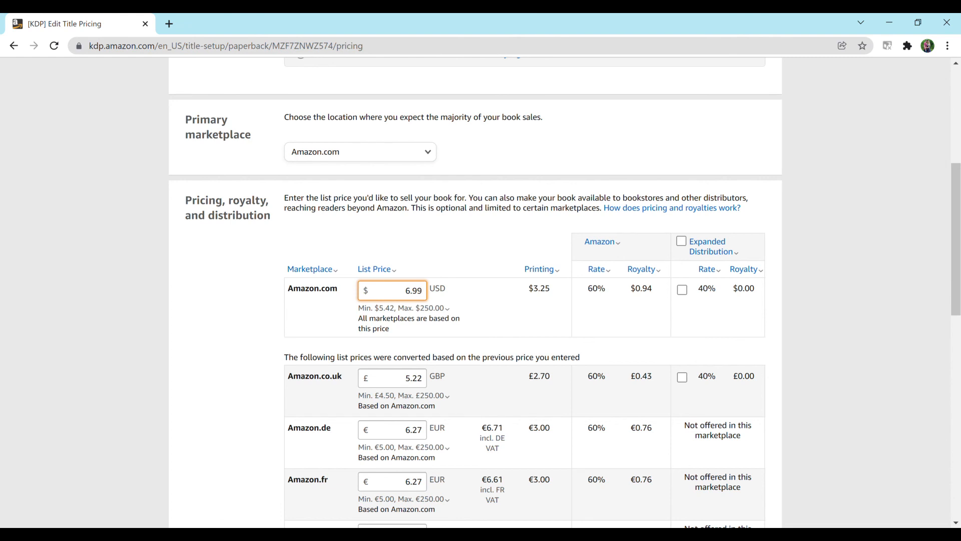
type("7")
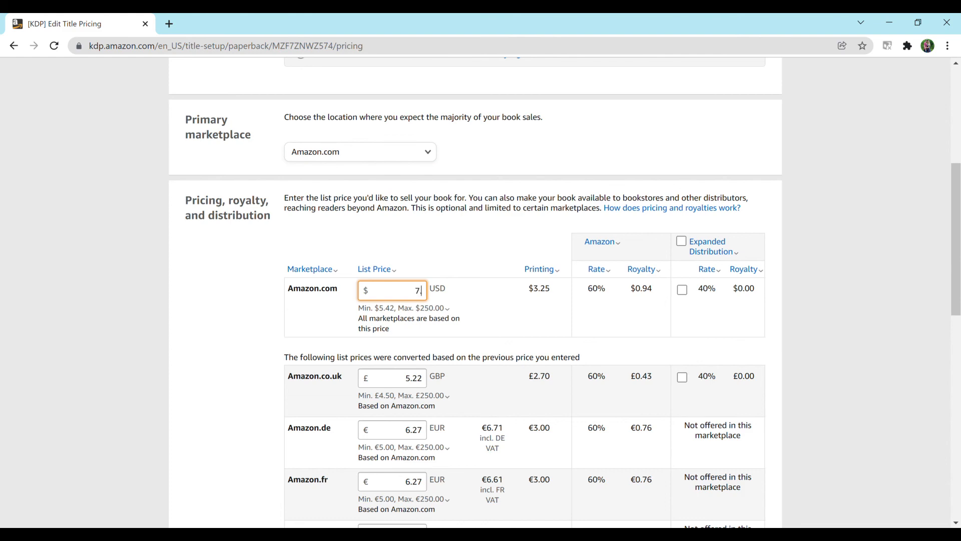
type(".99")
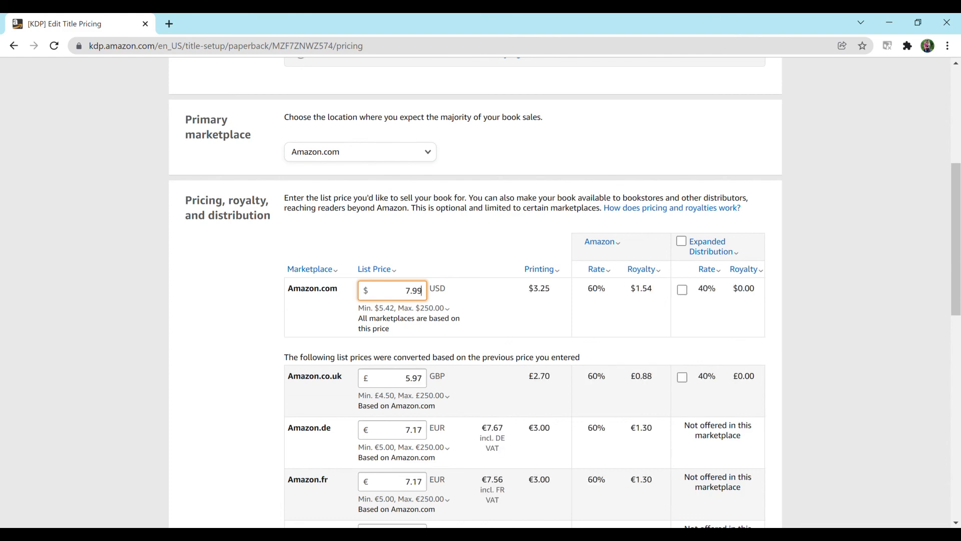
Set the Amazon.co.jp list price to ¥1000
scroll("down", 3)
type("1")
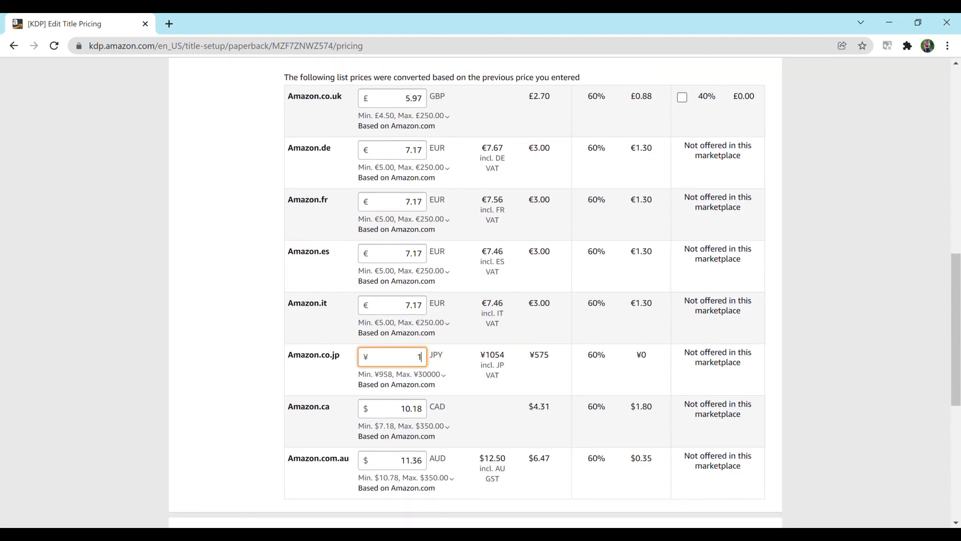
type("000")
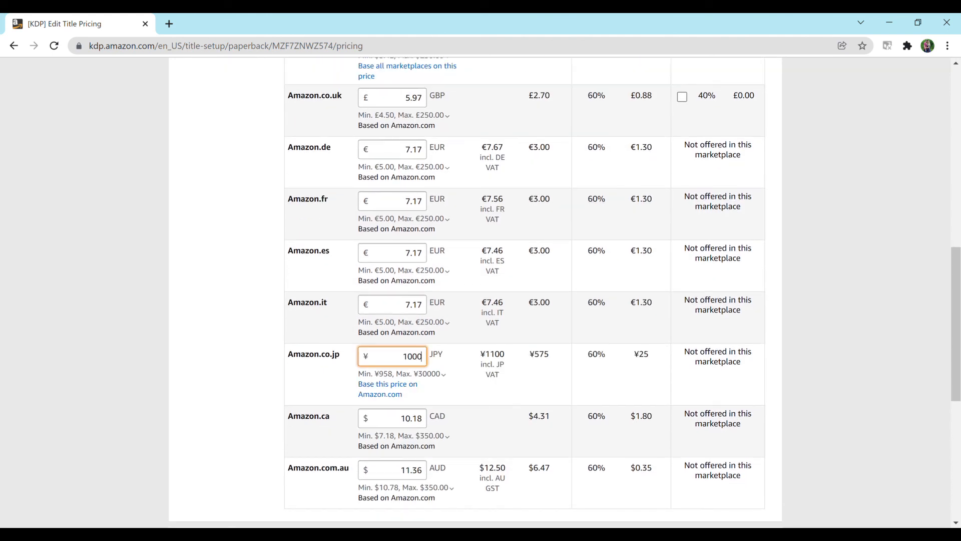
scroll("down", 3)
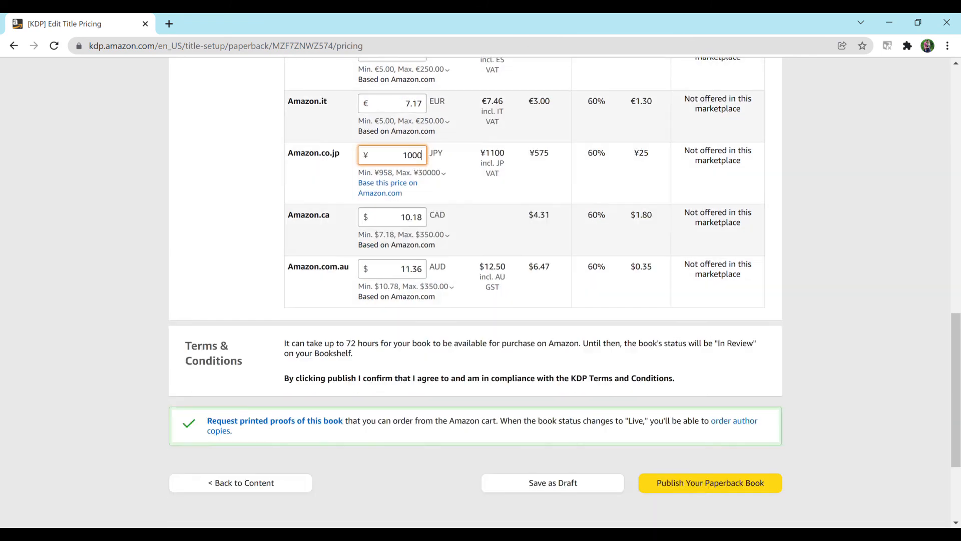
Change the Amazon.com price to $8.99 and Amazon.co.uk to £8.00
scroll("up", 3)
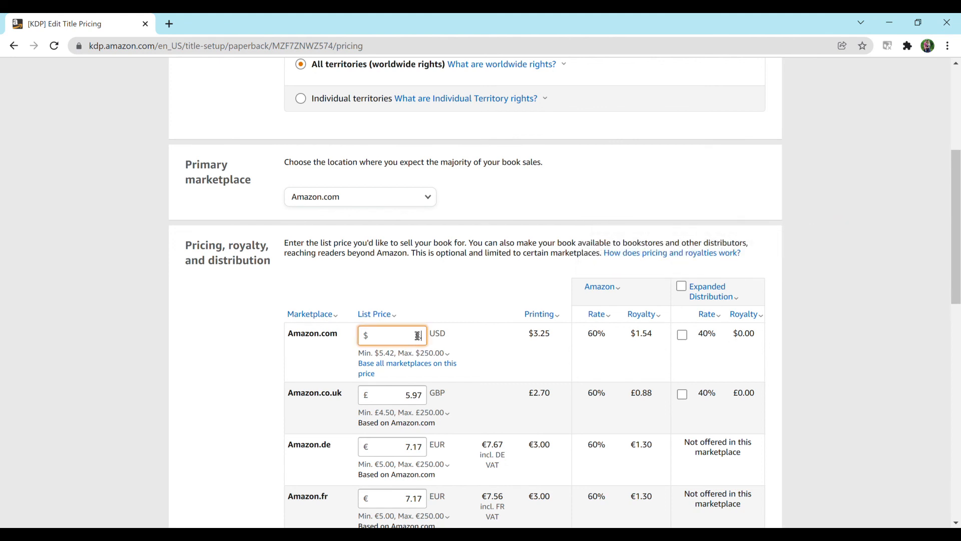
type("8.99")
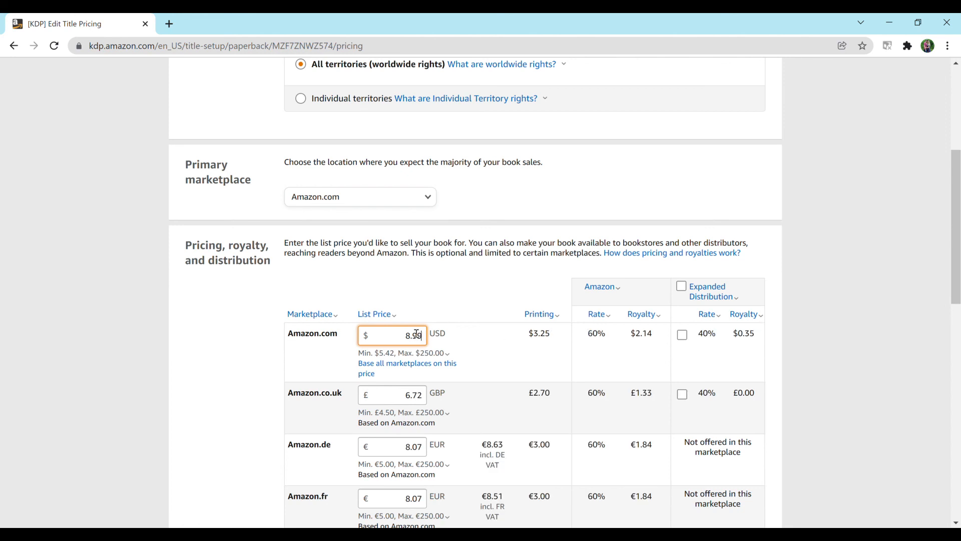
left_click(392, 394)
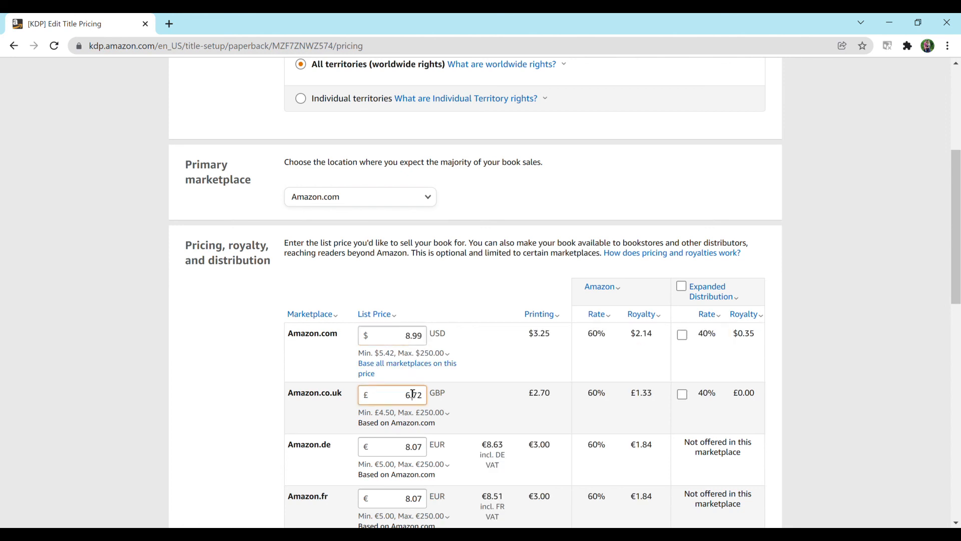
type("6.80")
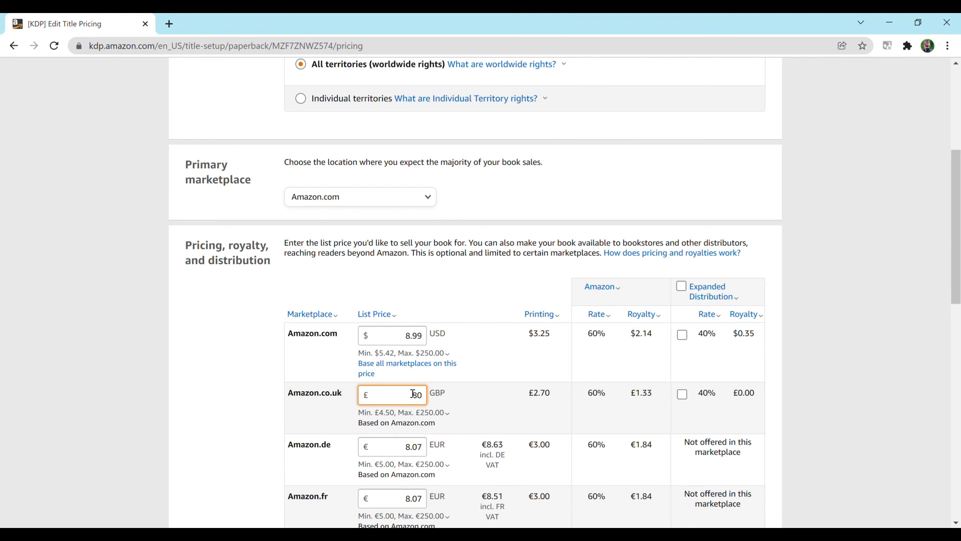
type("8.00")
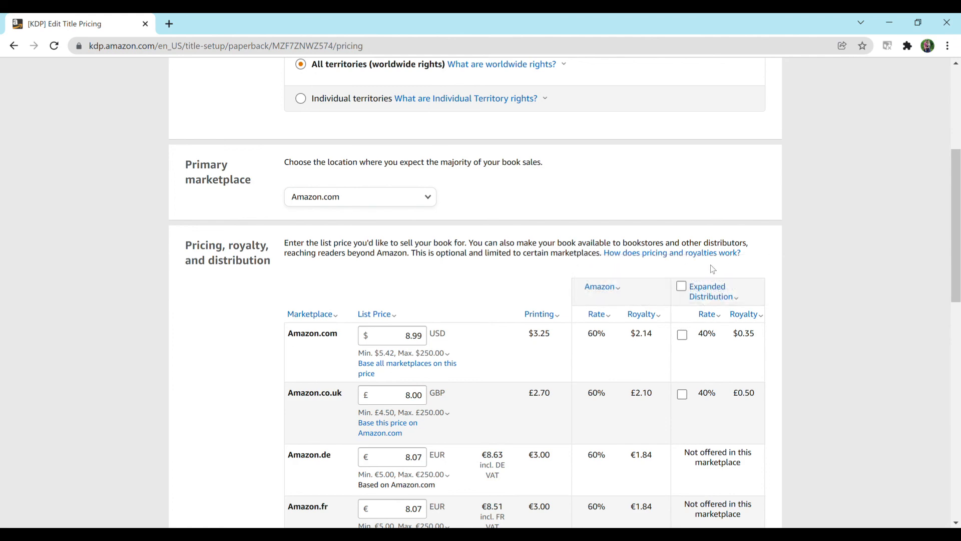
Enable Expanded Distribution for the paperback
left_click(681, 286)
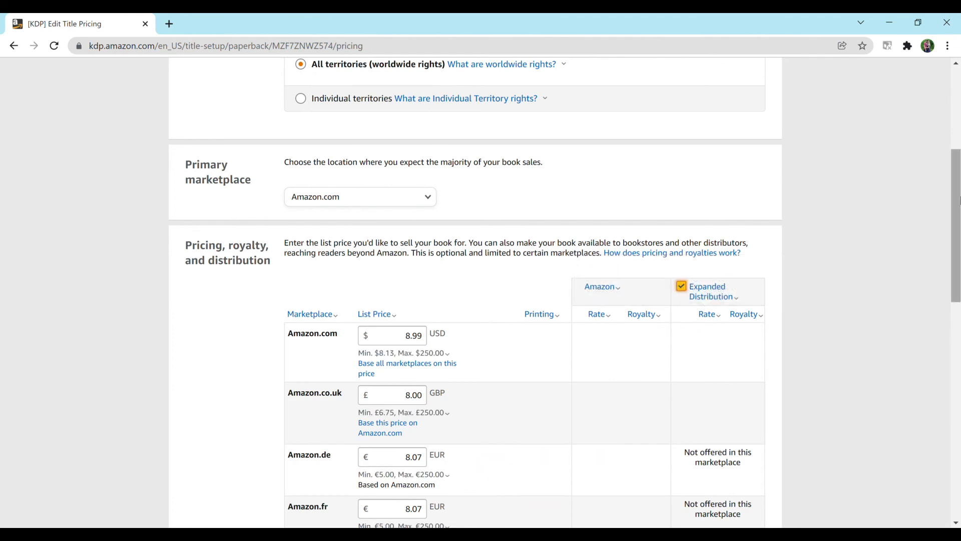
scroll("down", 3)
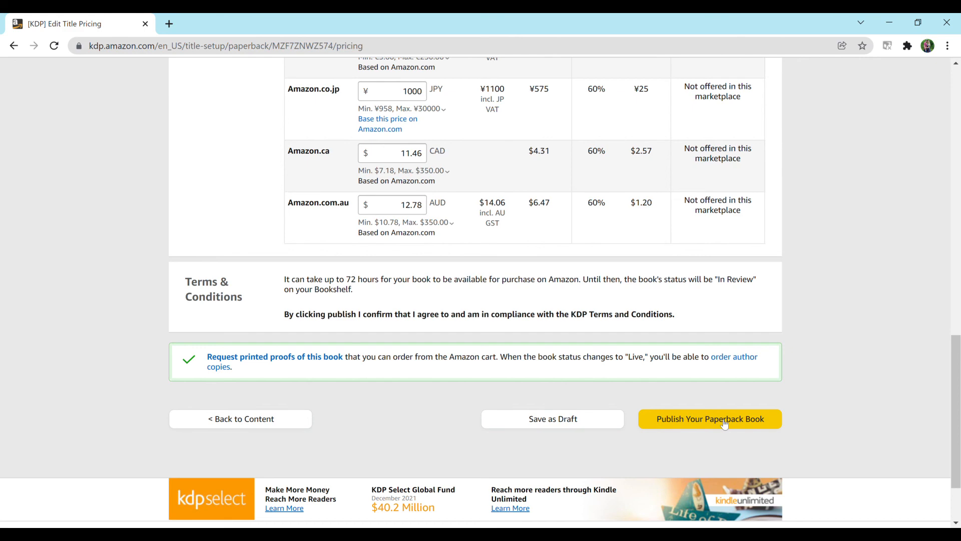
scroll("down", 3)
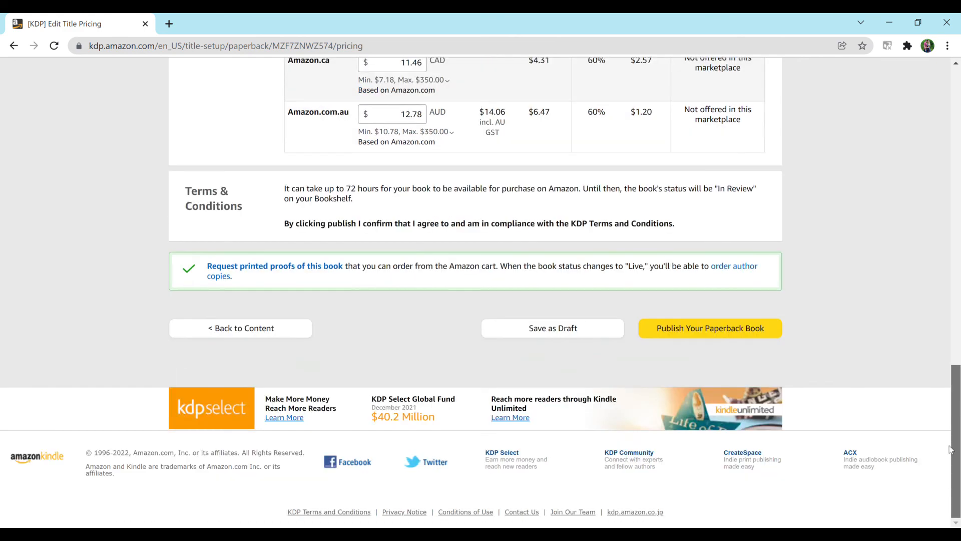